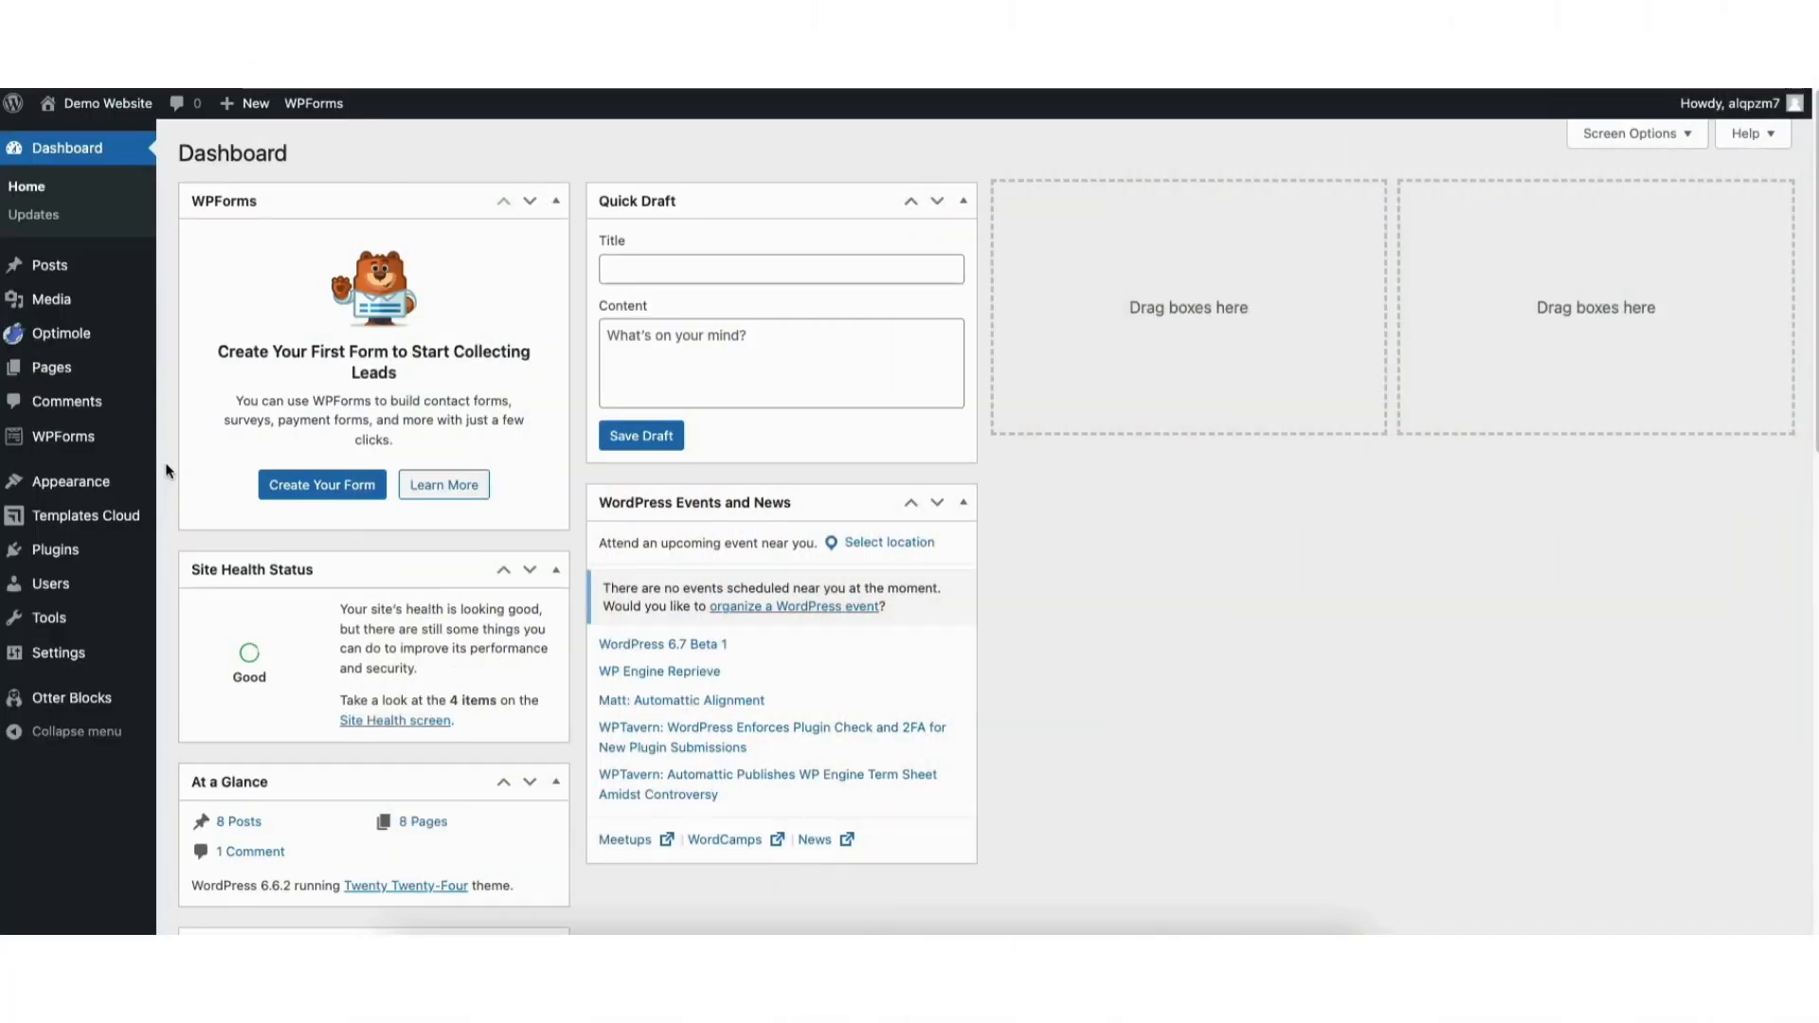
{"action": "mouse_move", "coordinate": [53, 549]}
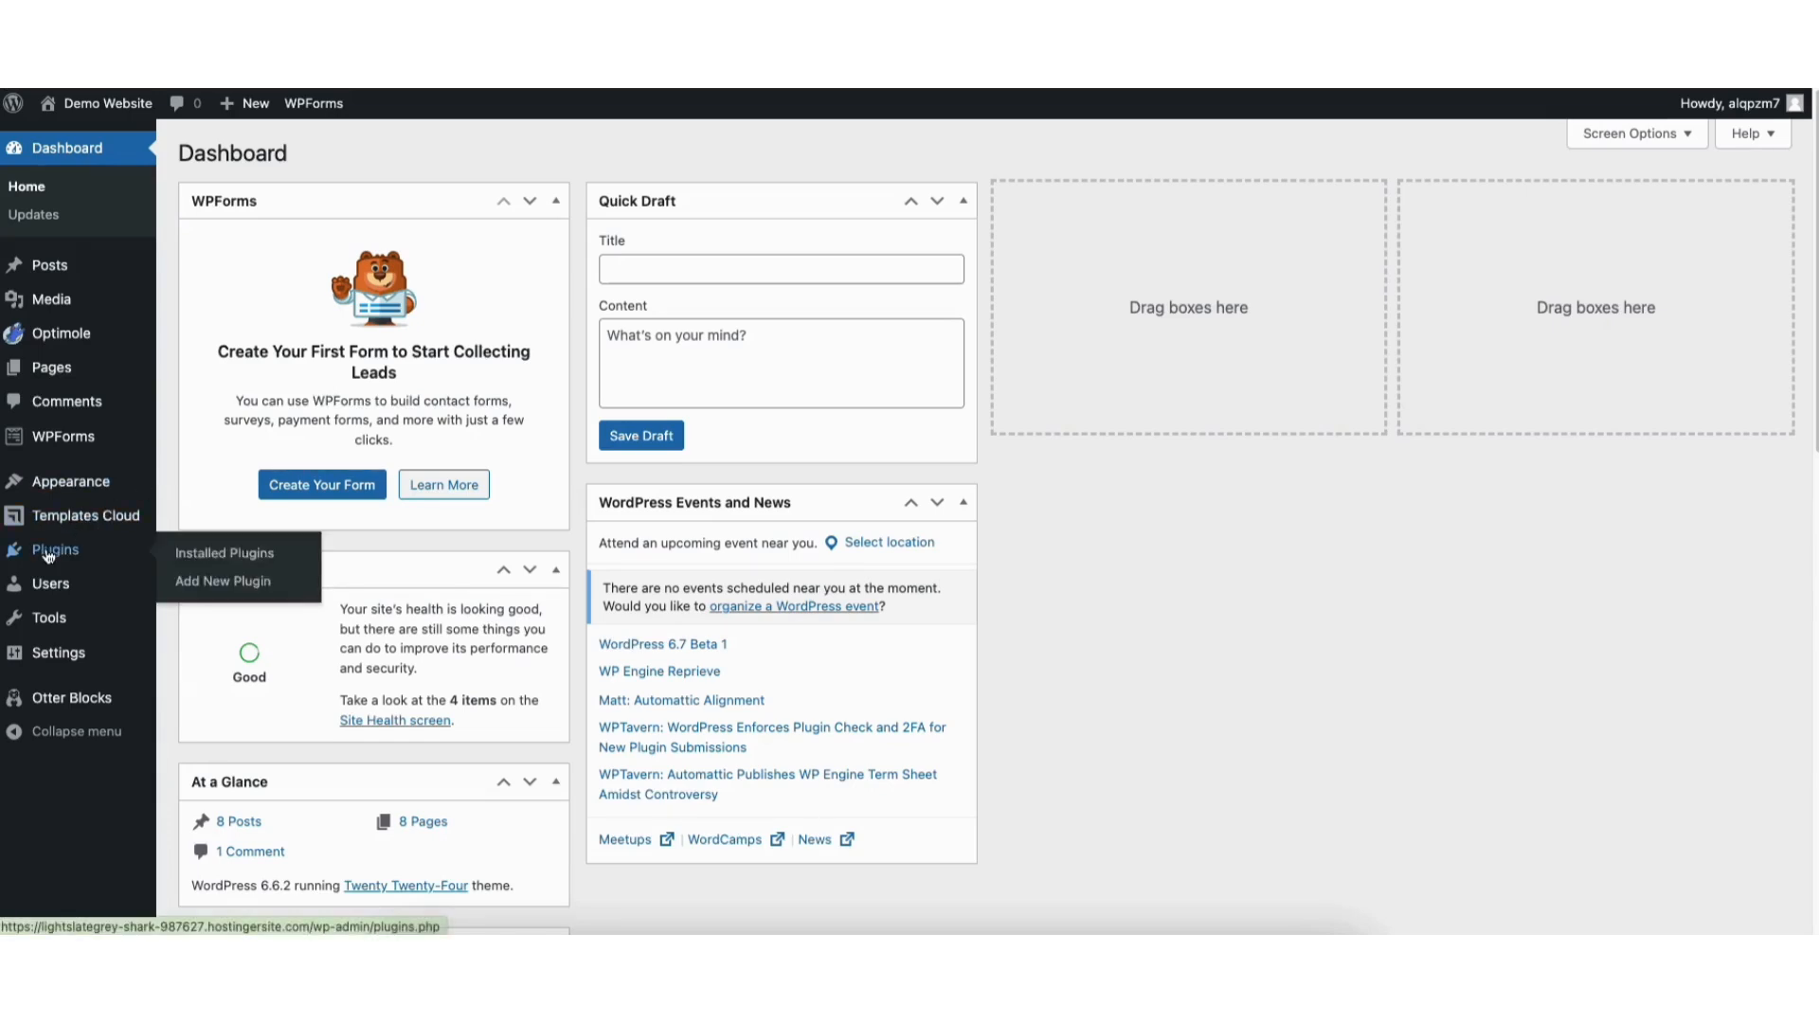
{"action": "mouse_move", "coordinate": [222, 582]}
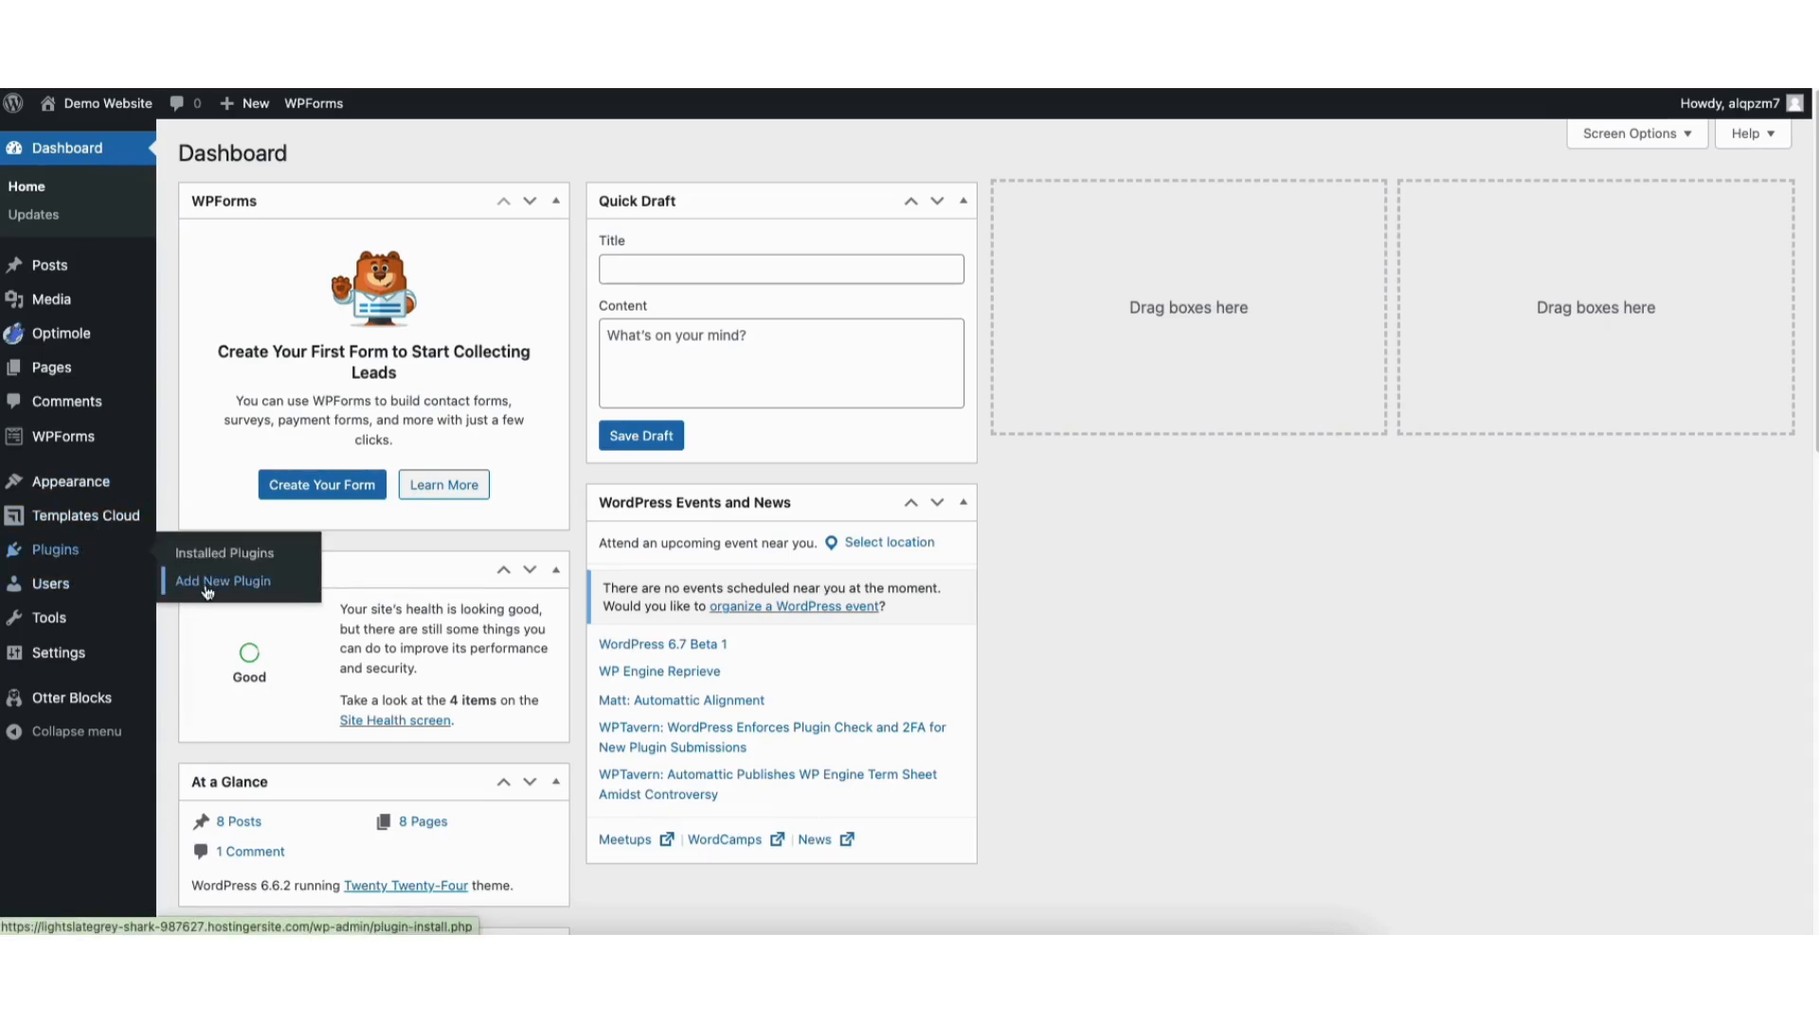
Step: Search the plugin directory for 'yoast', install Yoast SEO and activate it
{"action": "left_click", "coordinate": [224, 581]}
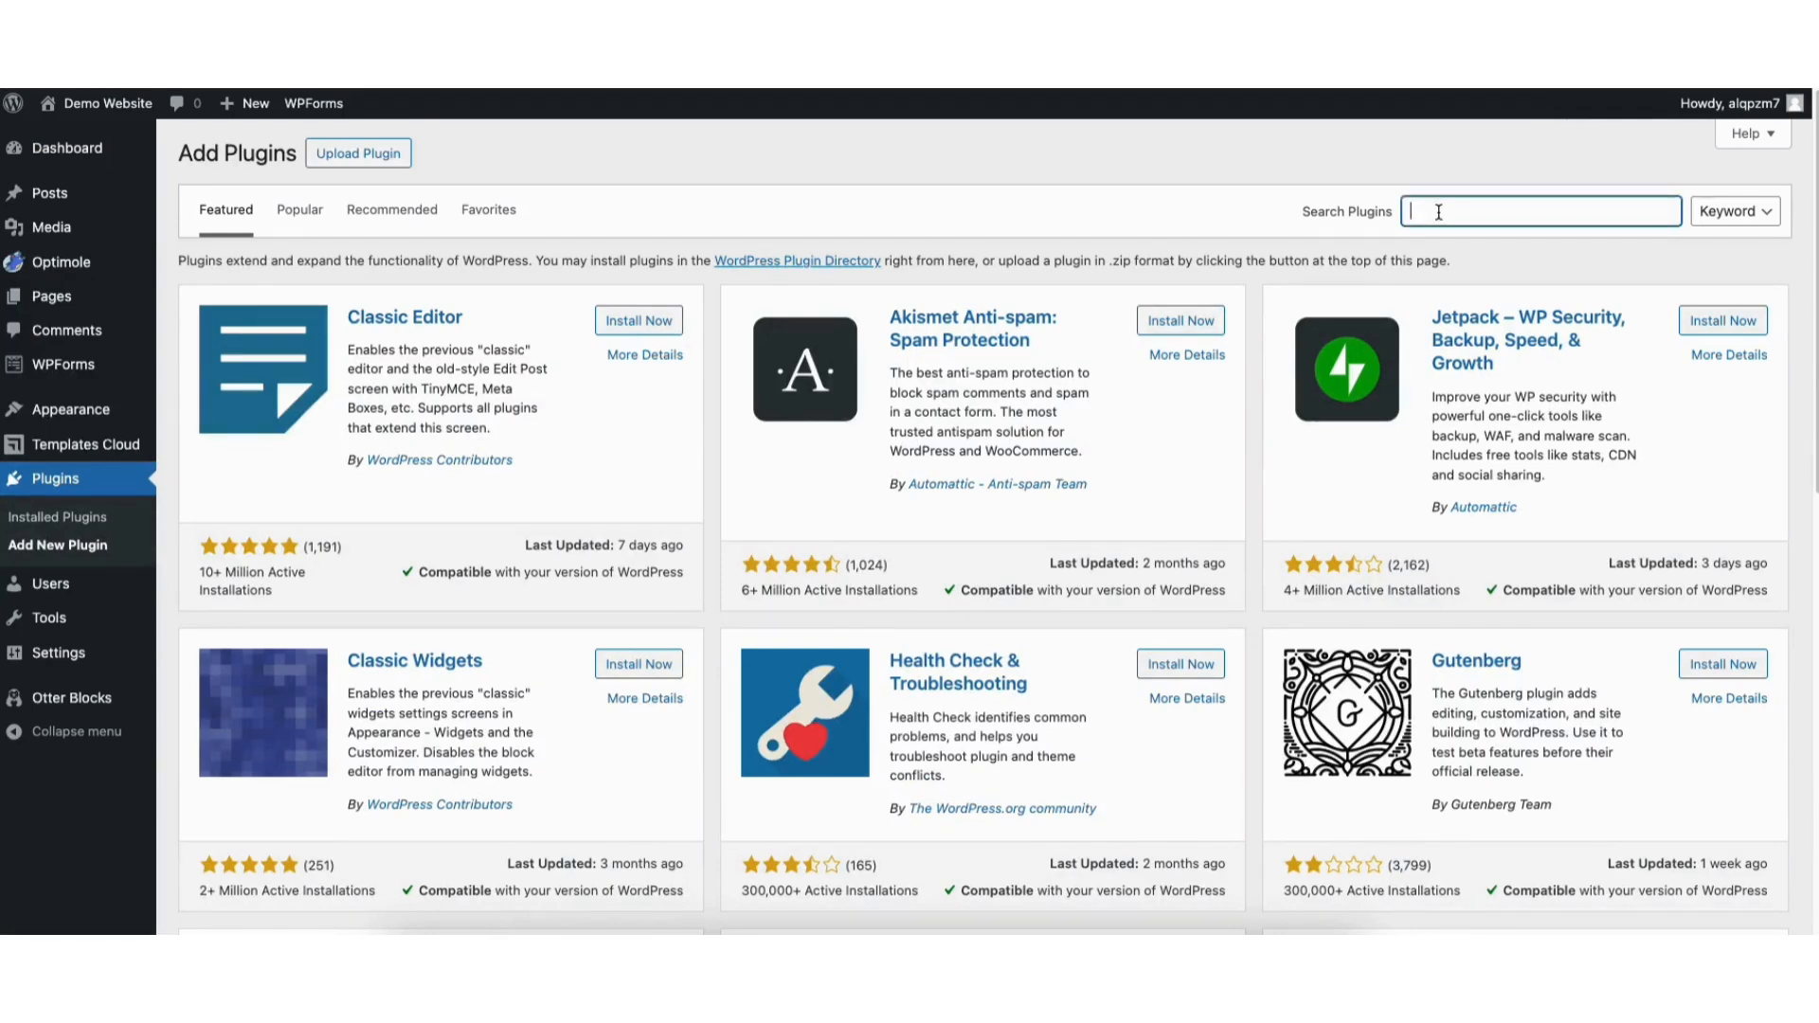
{"action": "type", "text": "yoast seo"}
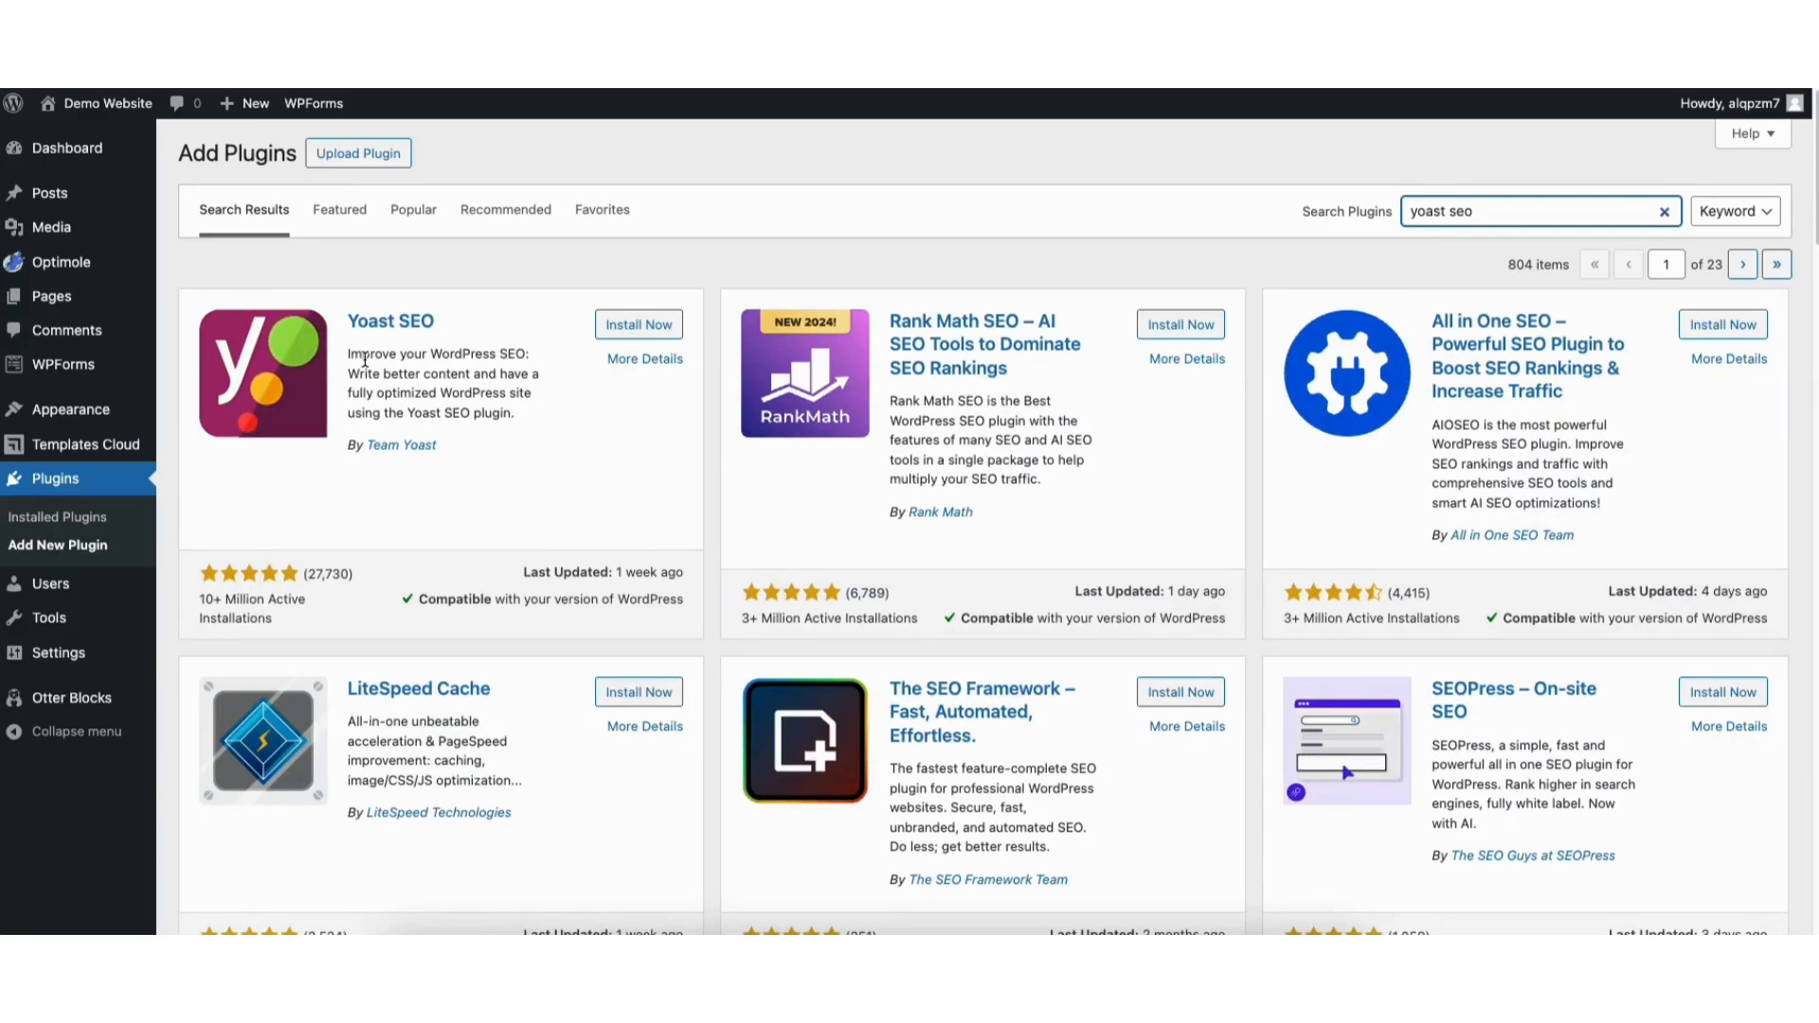
{"action": "left_click", "coordinate": [638, 324]}
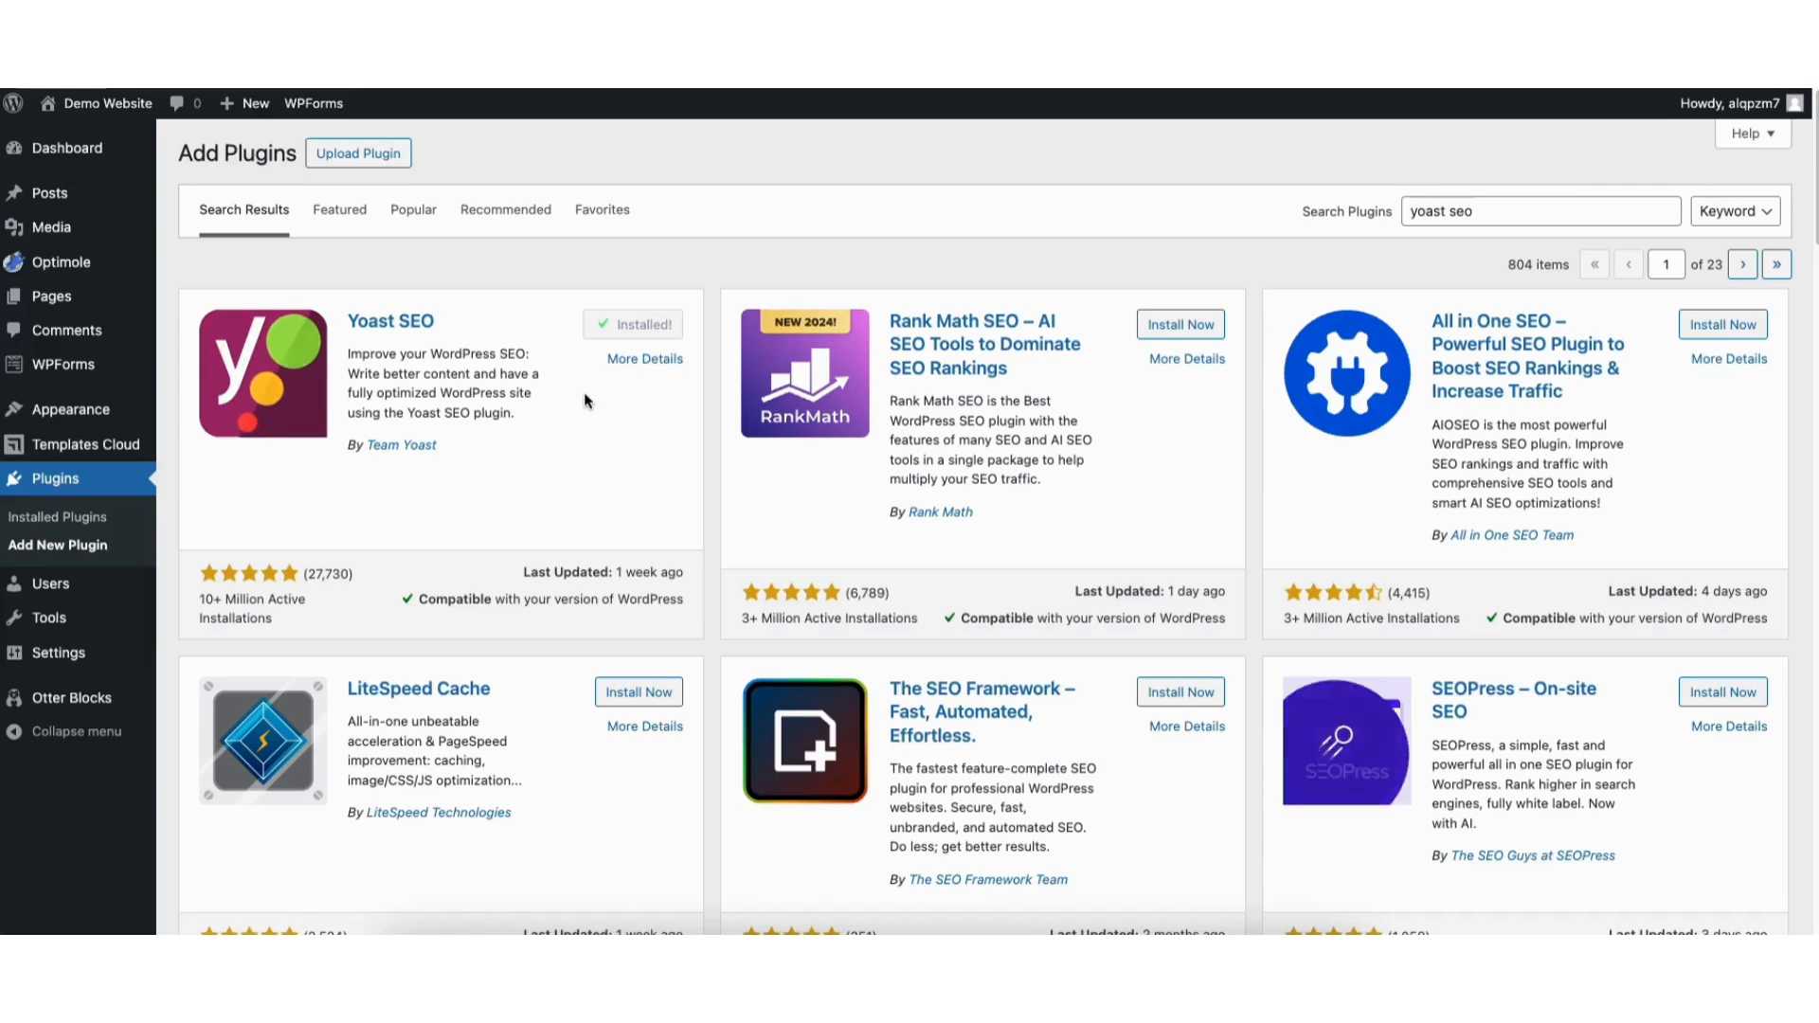
{"action": "left_click", "coordinate": [644, 324]}
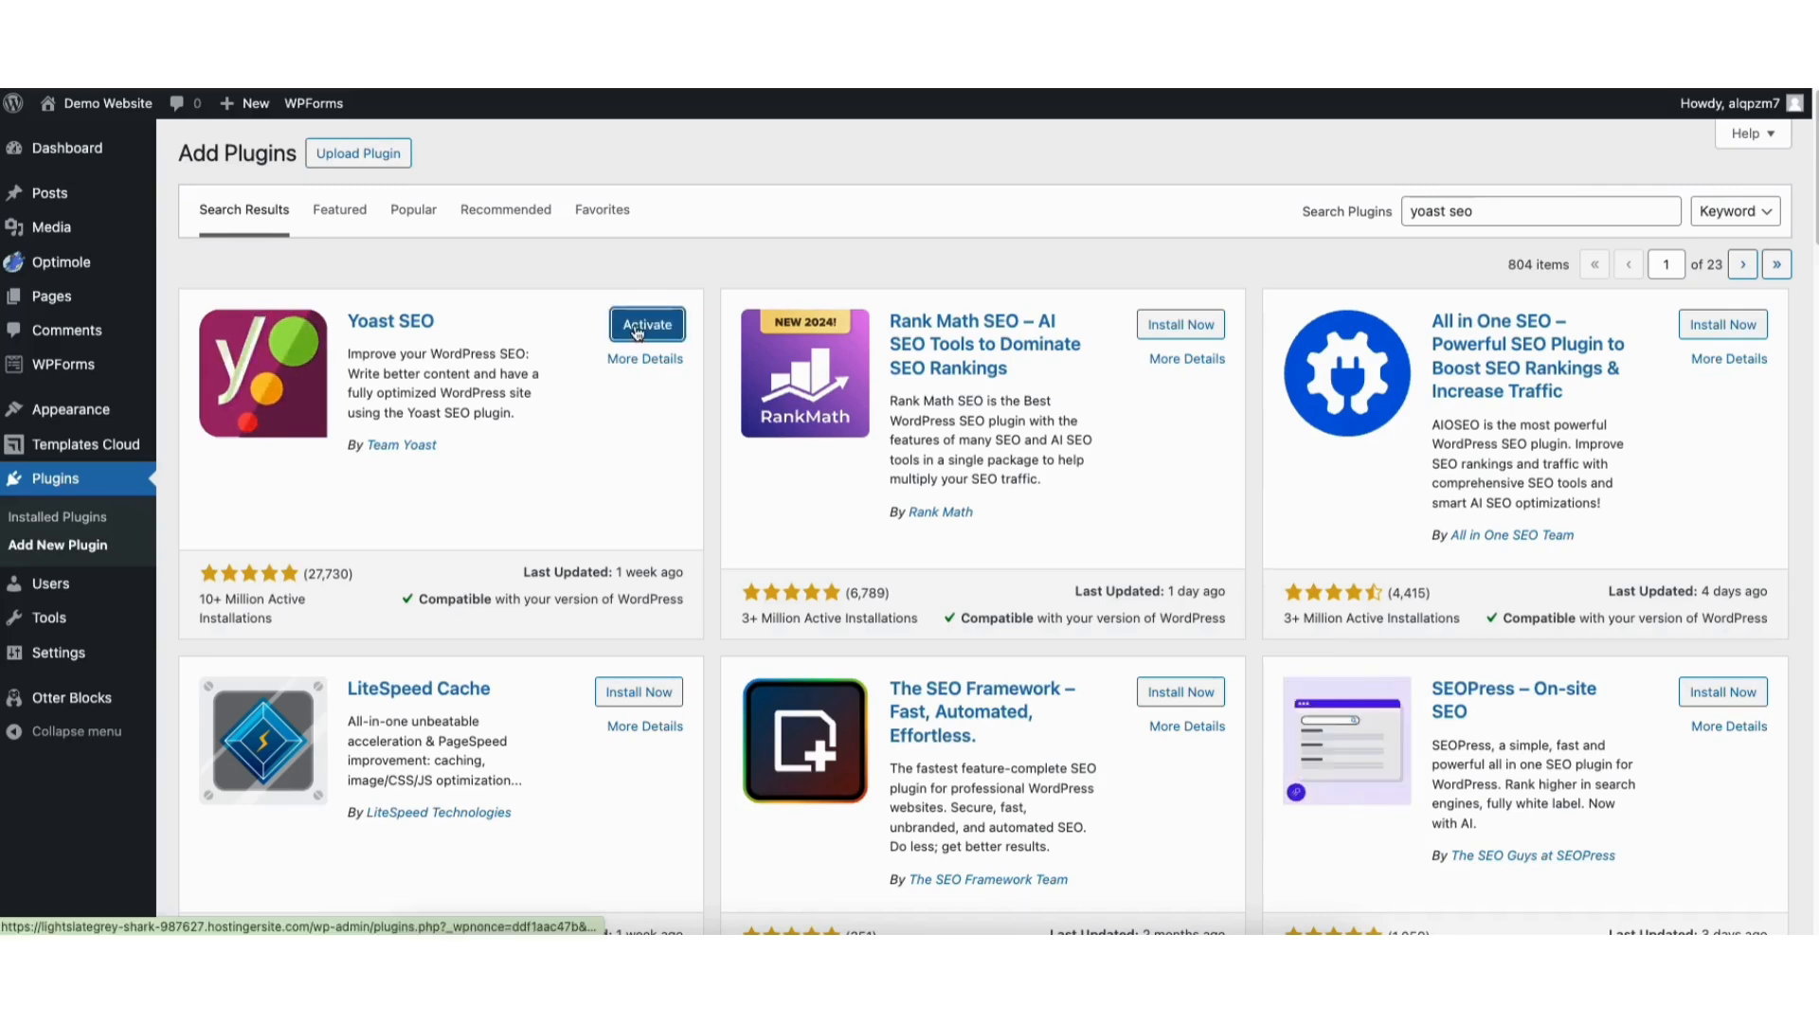
{"action": "left_click", "coordinate": [646, 324]}
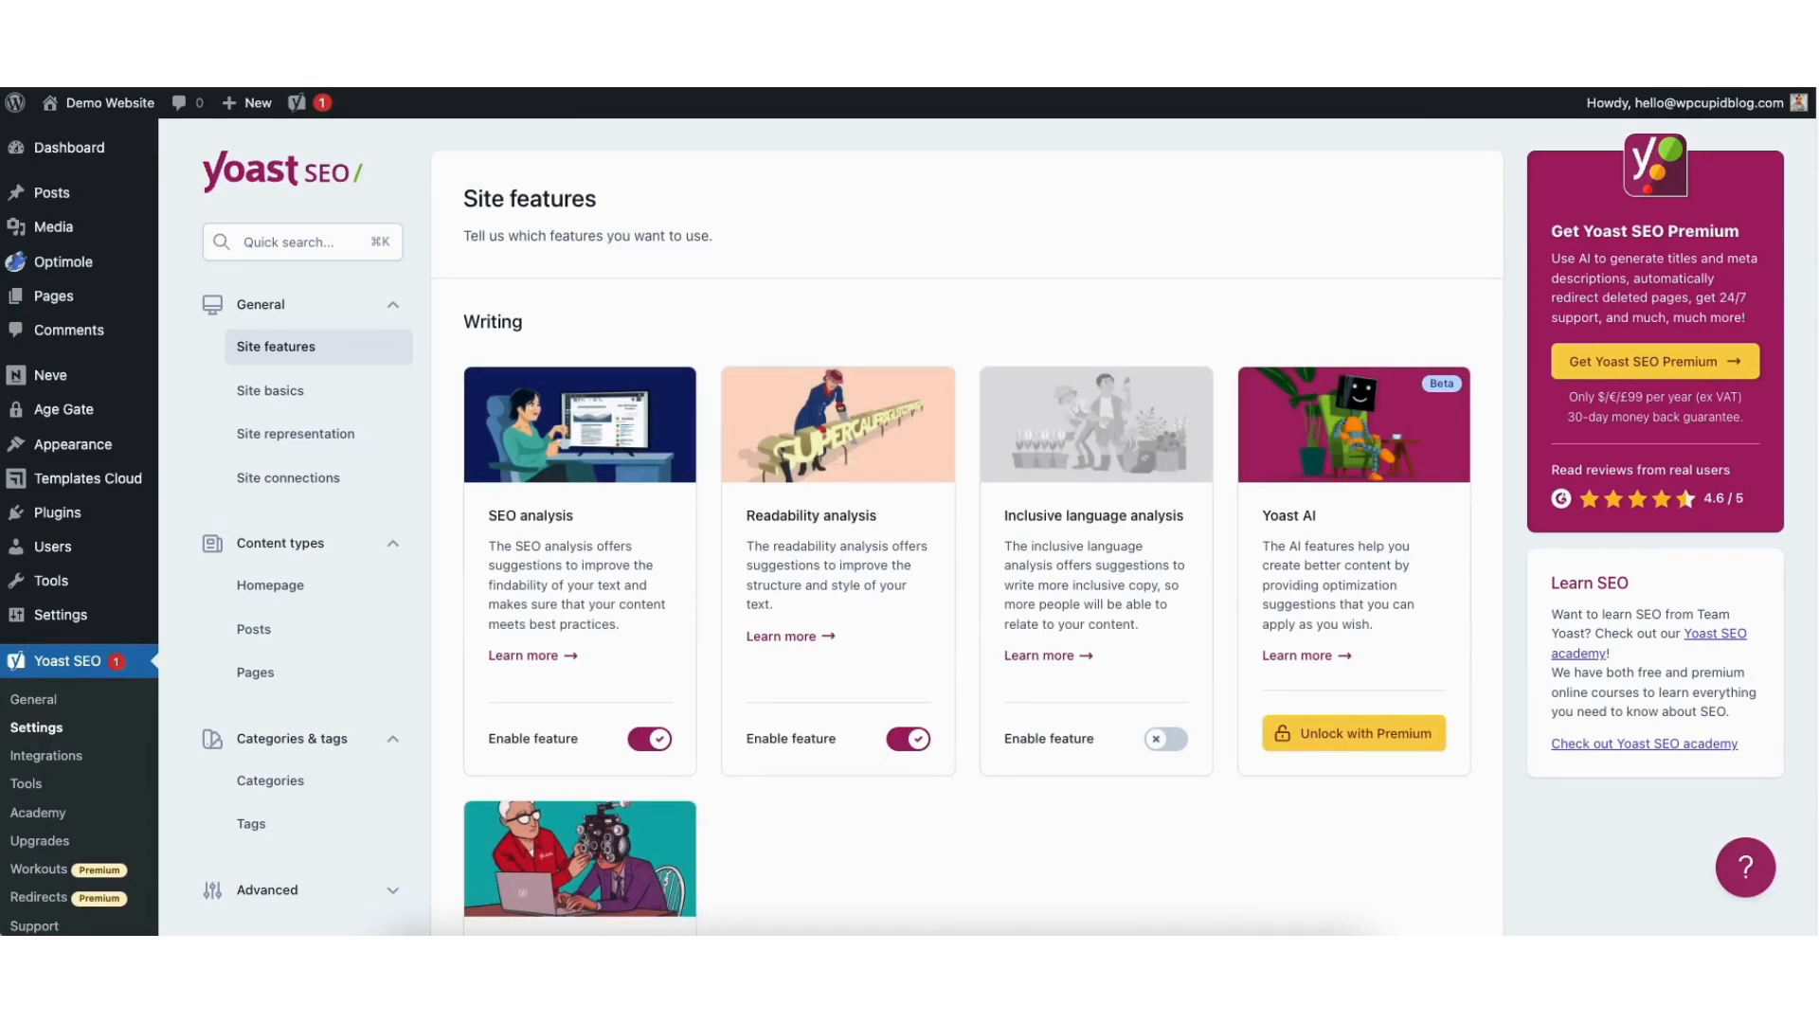
Step: Scroll the Site features page down to the APIs section to confirm XML sitemaps is enabled
{"action": "scroll", "scroll_direction": "down", "scroll_amount": 3}
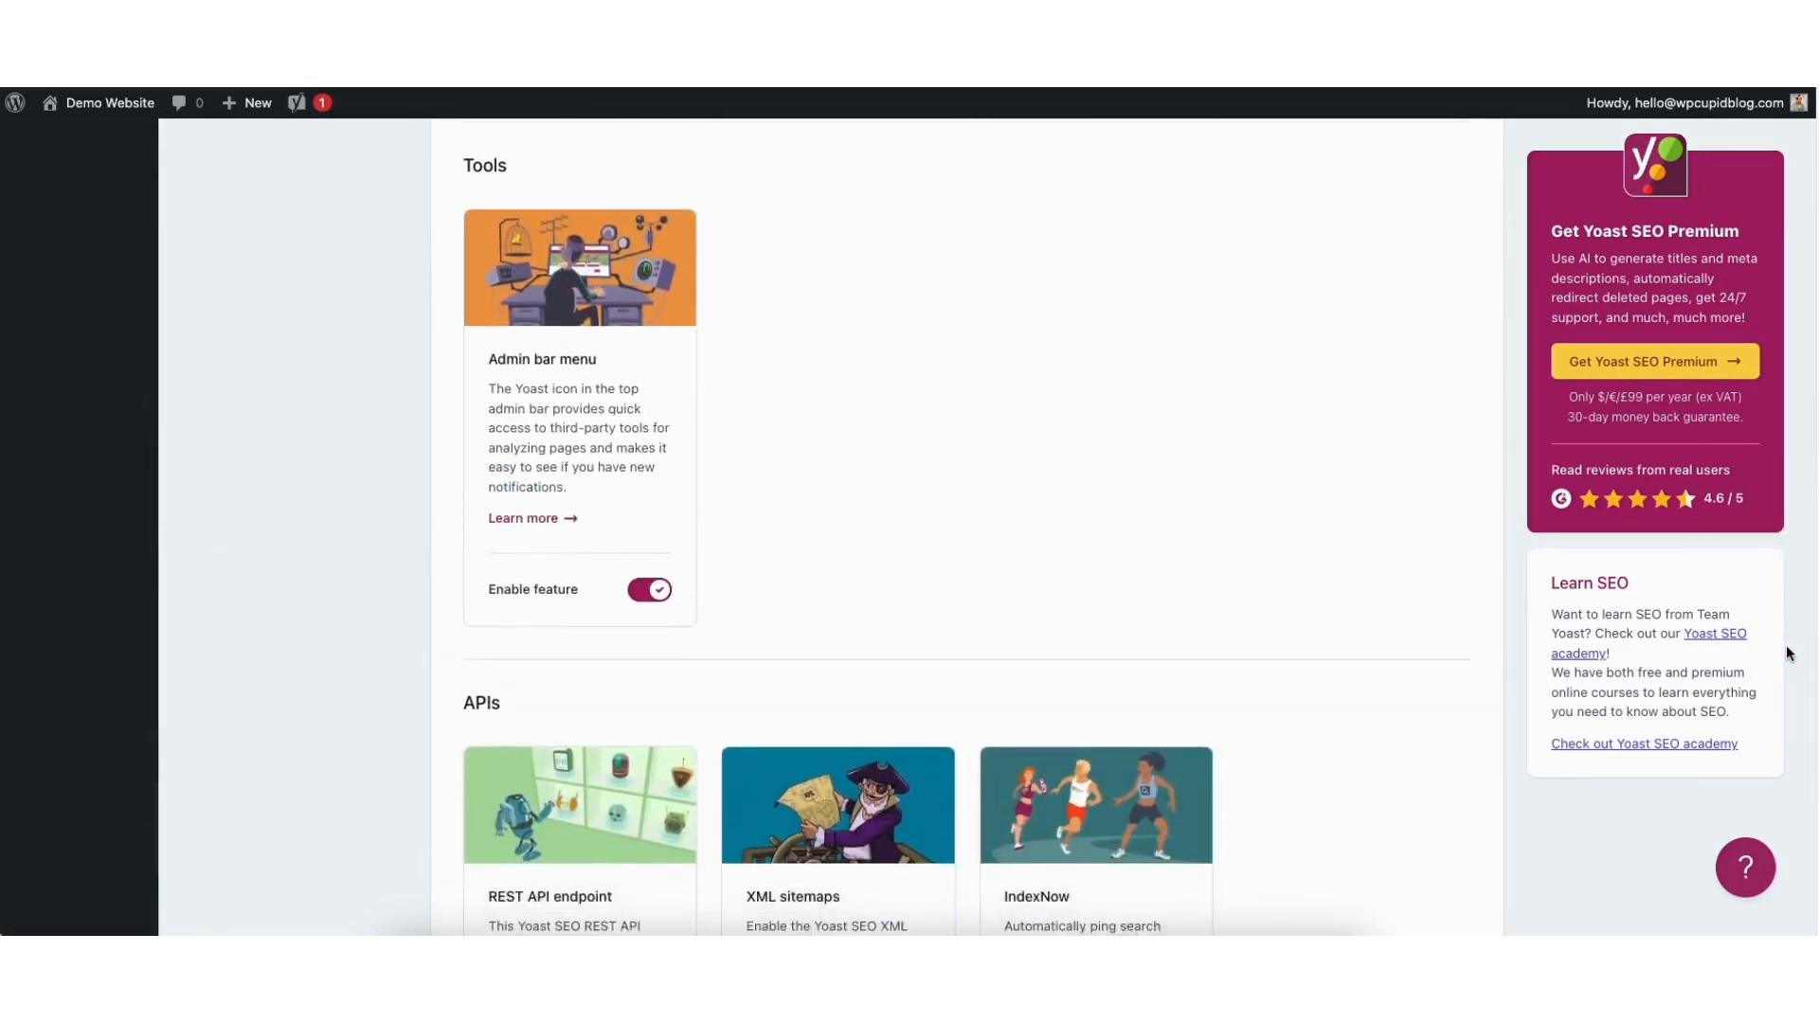
{"action": "scroll", "scroll_direction": "down", "scroll_amount": 3}
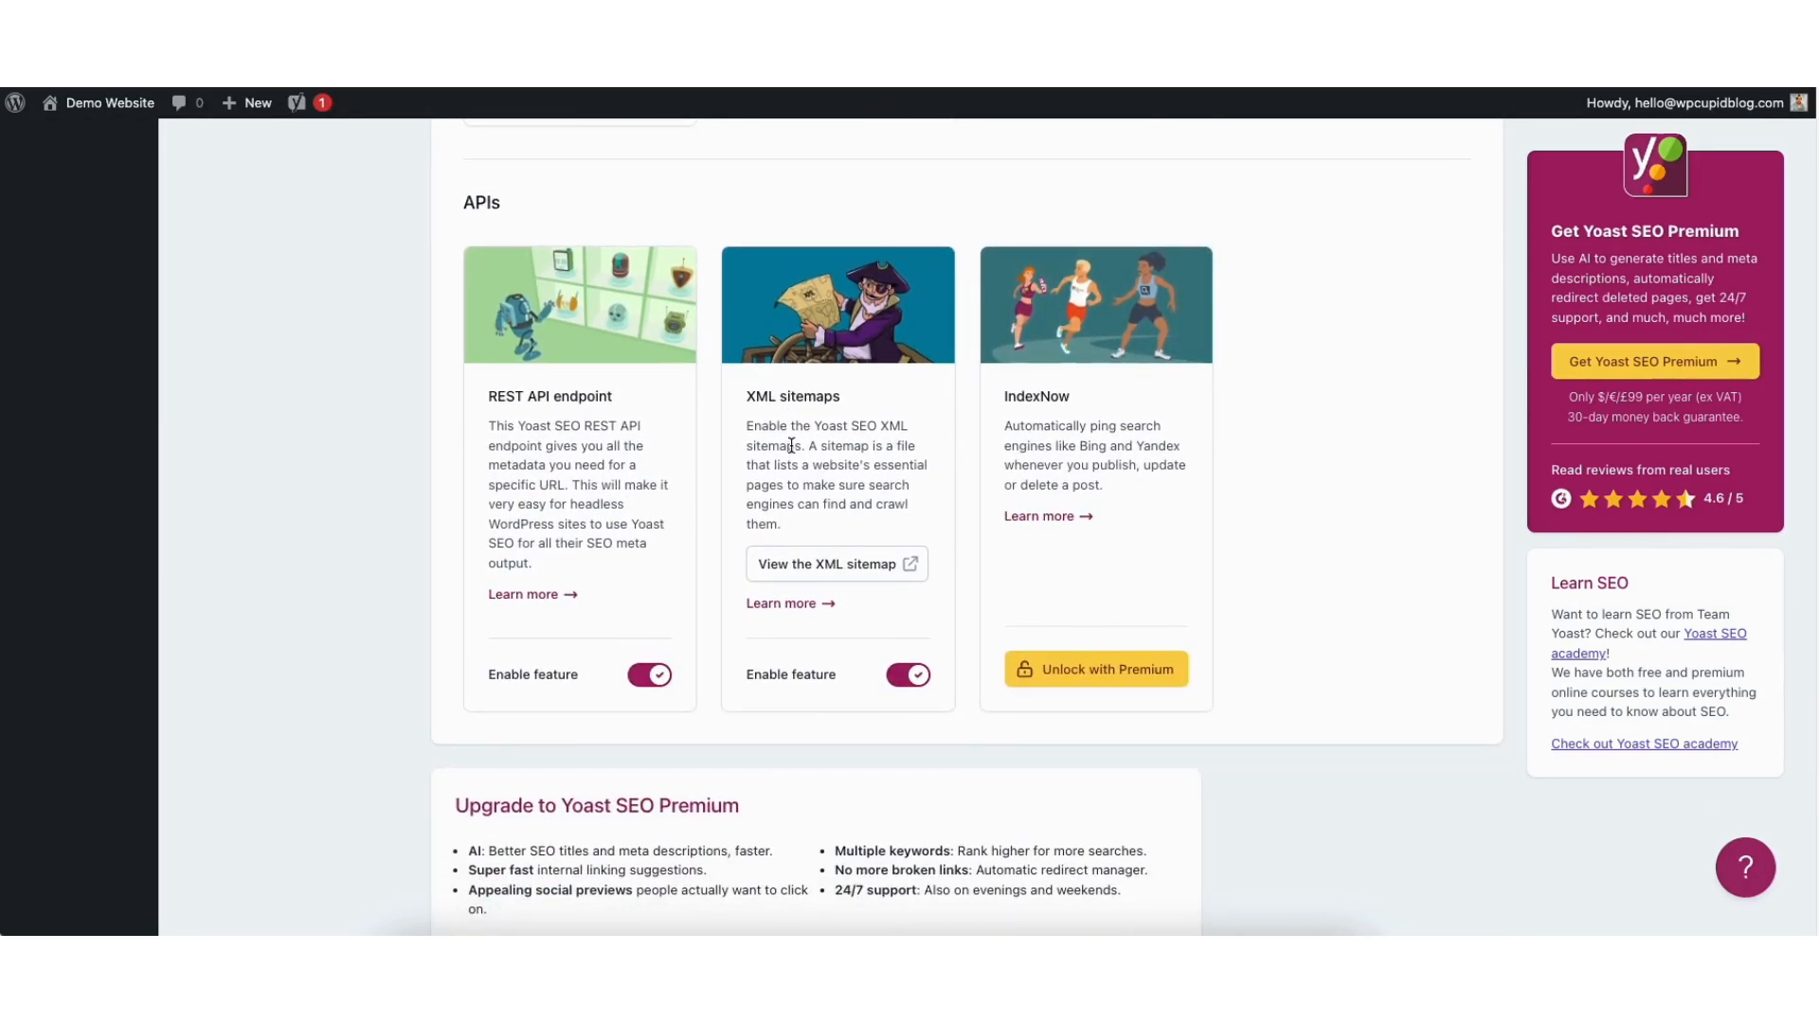
{"action": "mouse_move", "coordinate": [765, 682]}
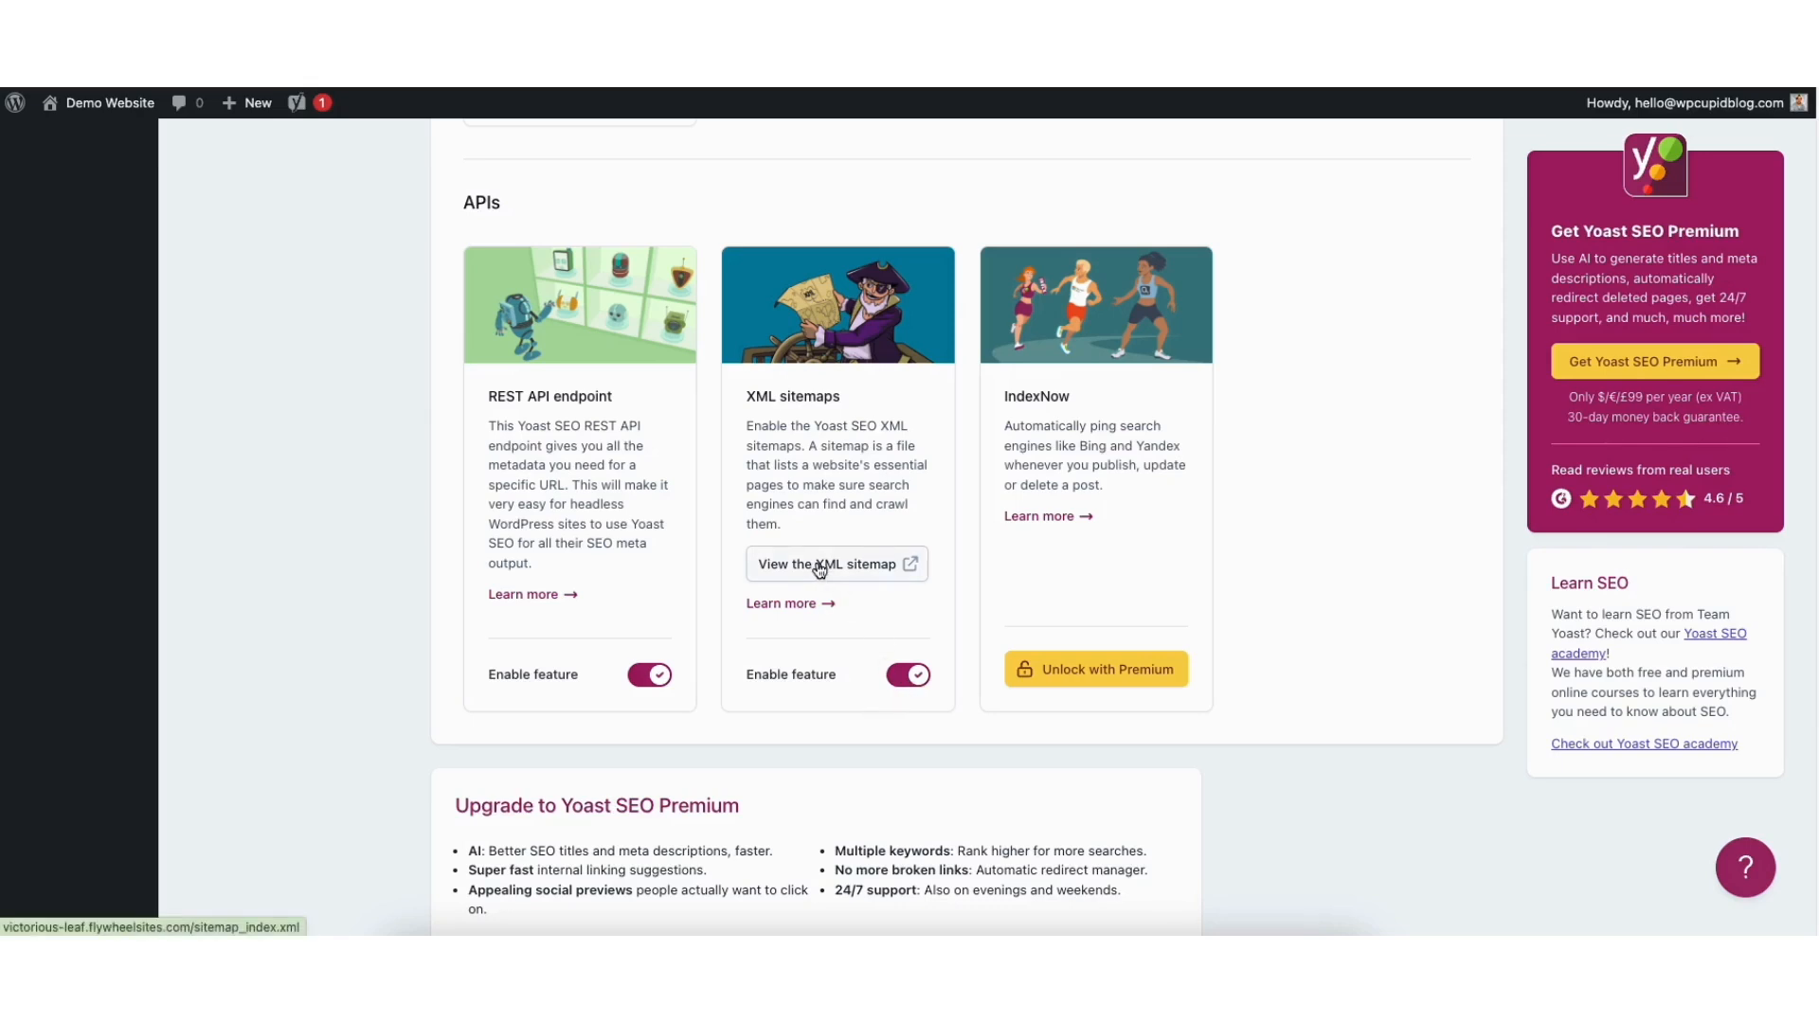
Step: View the site's generated XML sitemap from the XML sitemaps card
{"action": "left_click", "coordinate": [828, 565]}
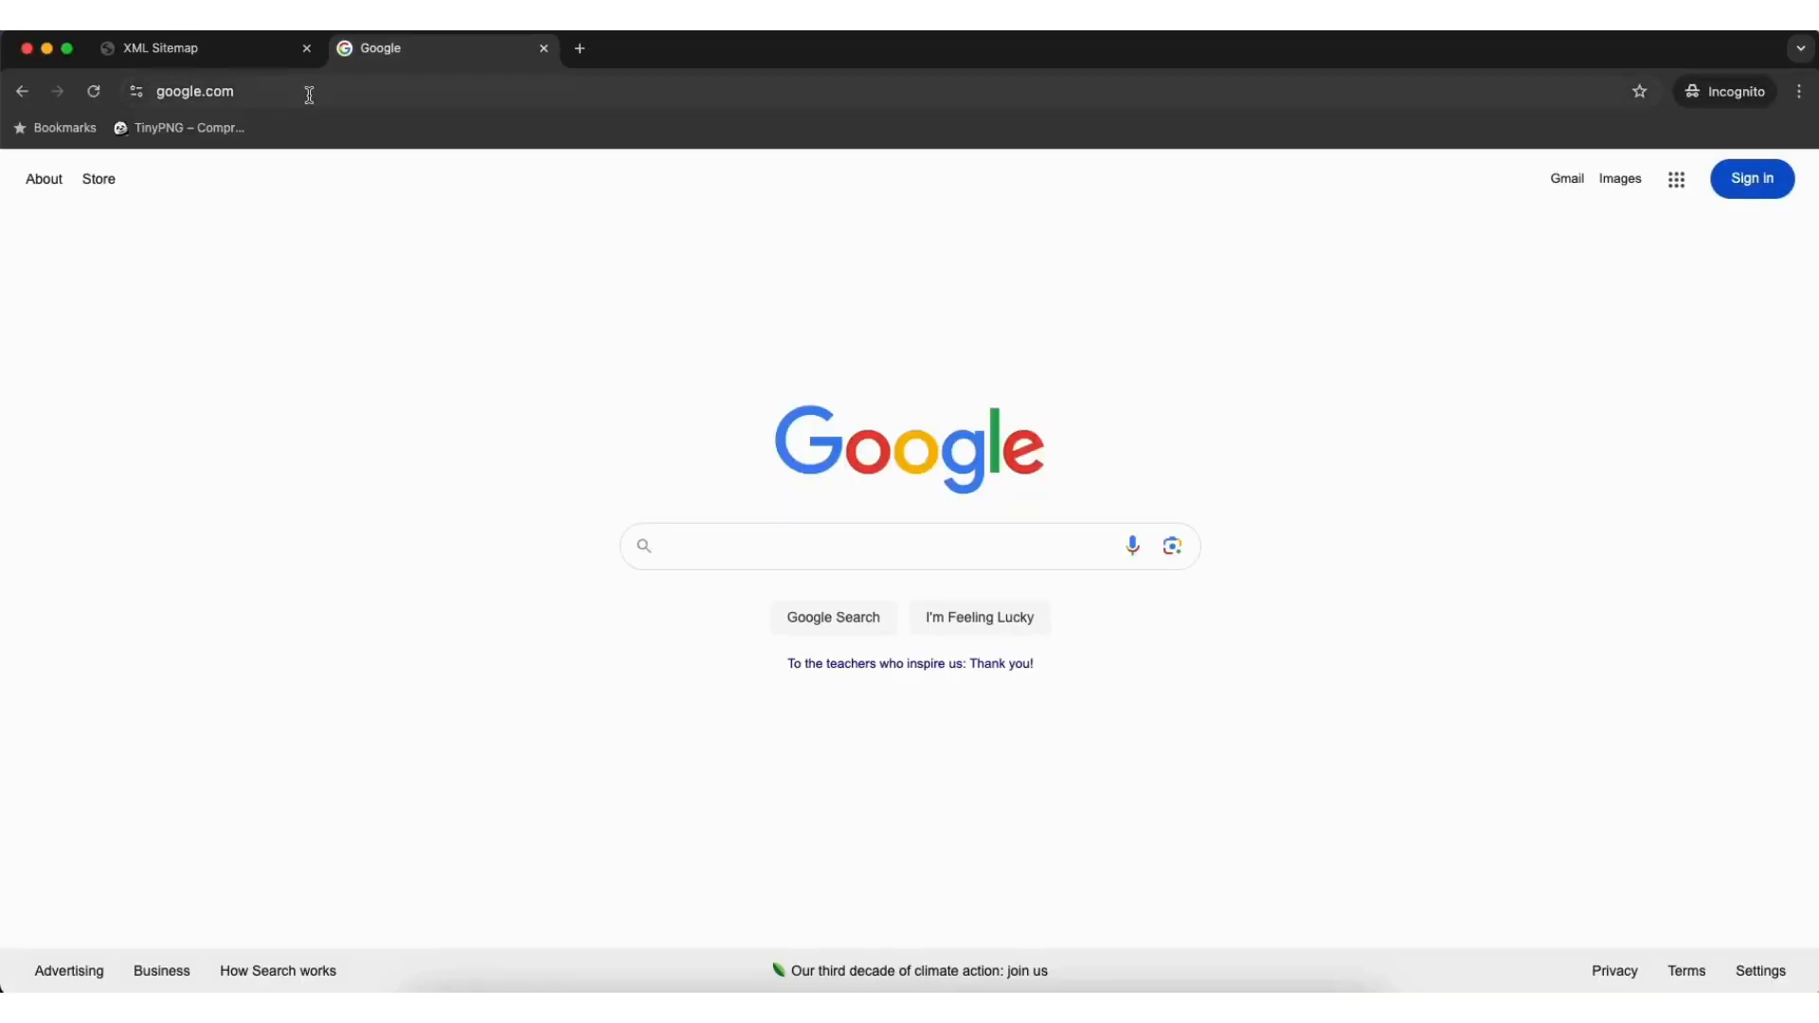
Step: Search Google for 'google search console' and open the Google Search Console Tools result
{"action": "left_click", "coordinate": [193, 91]}
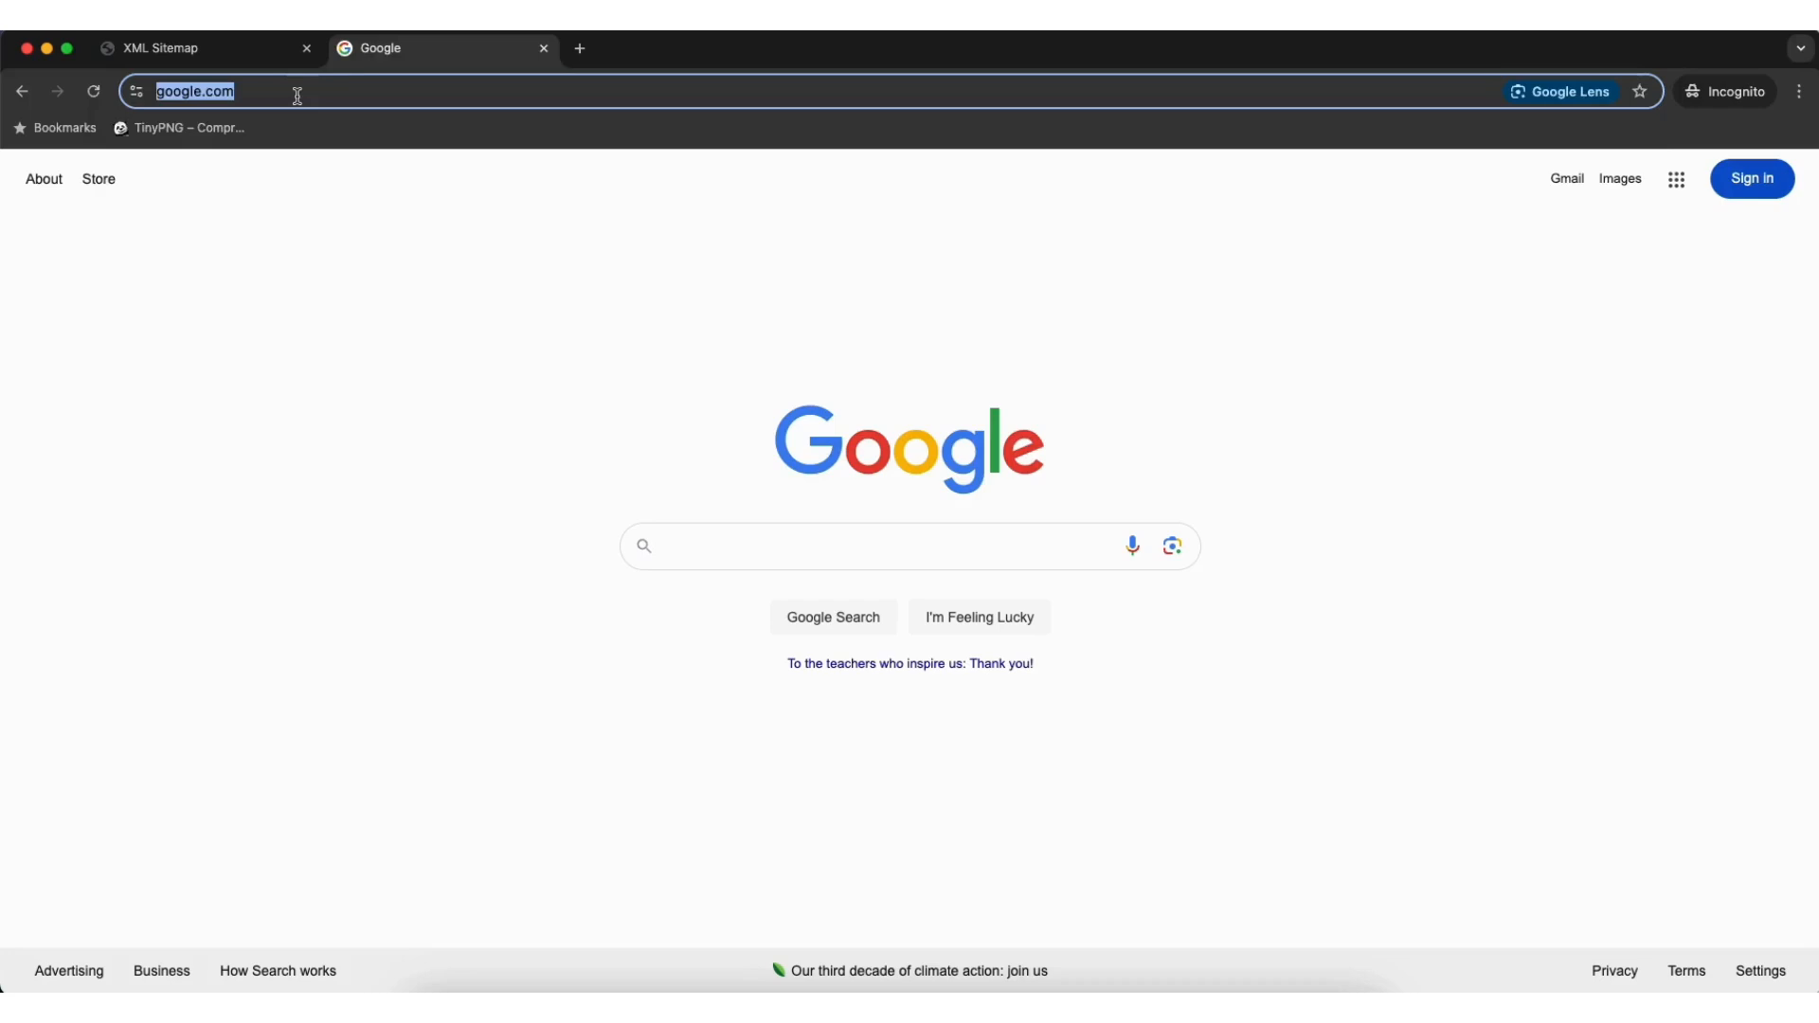
{"action": "type", "text": "google search con"}
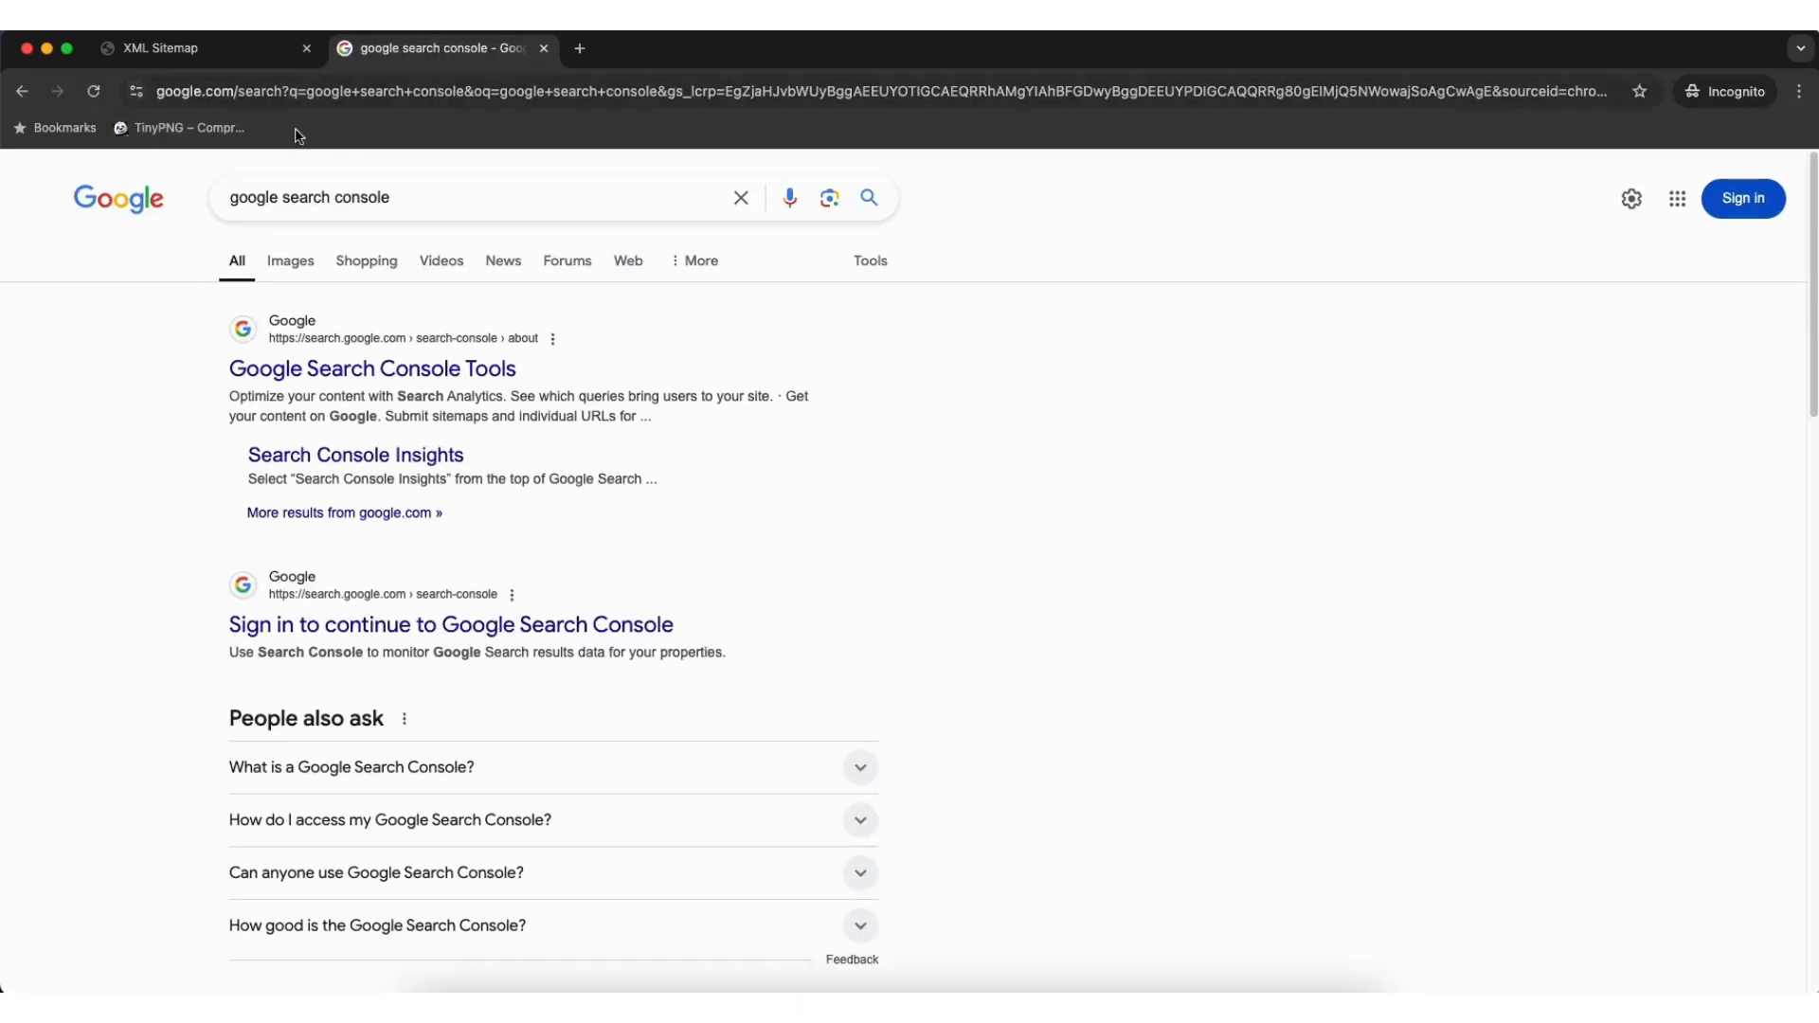
{"action": "mouse_move", "coordinate": [435, 307]}
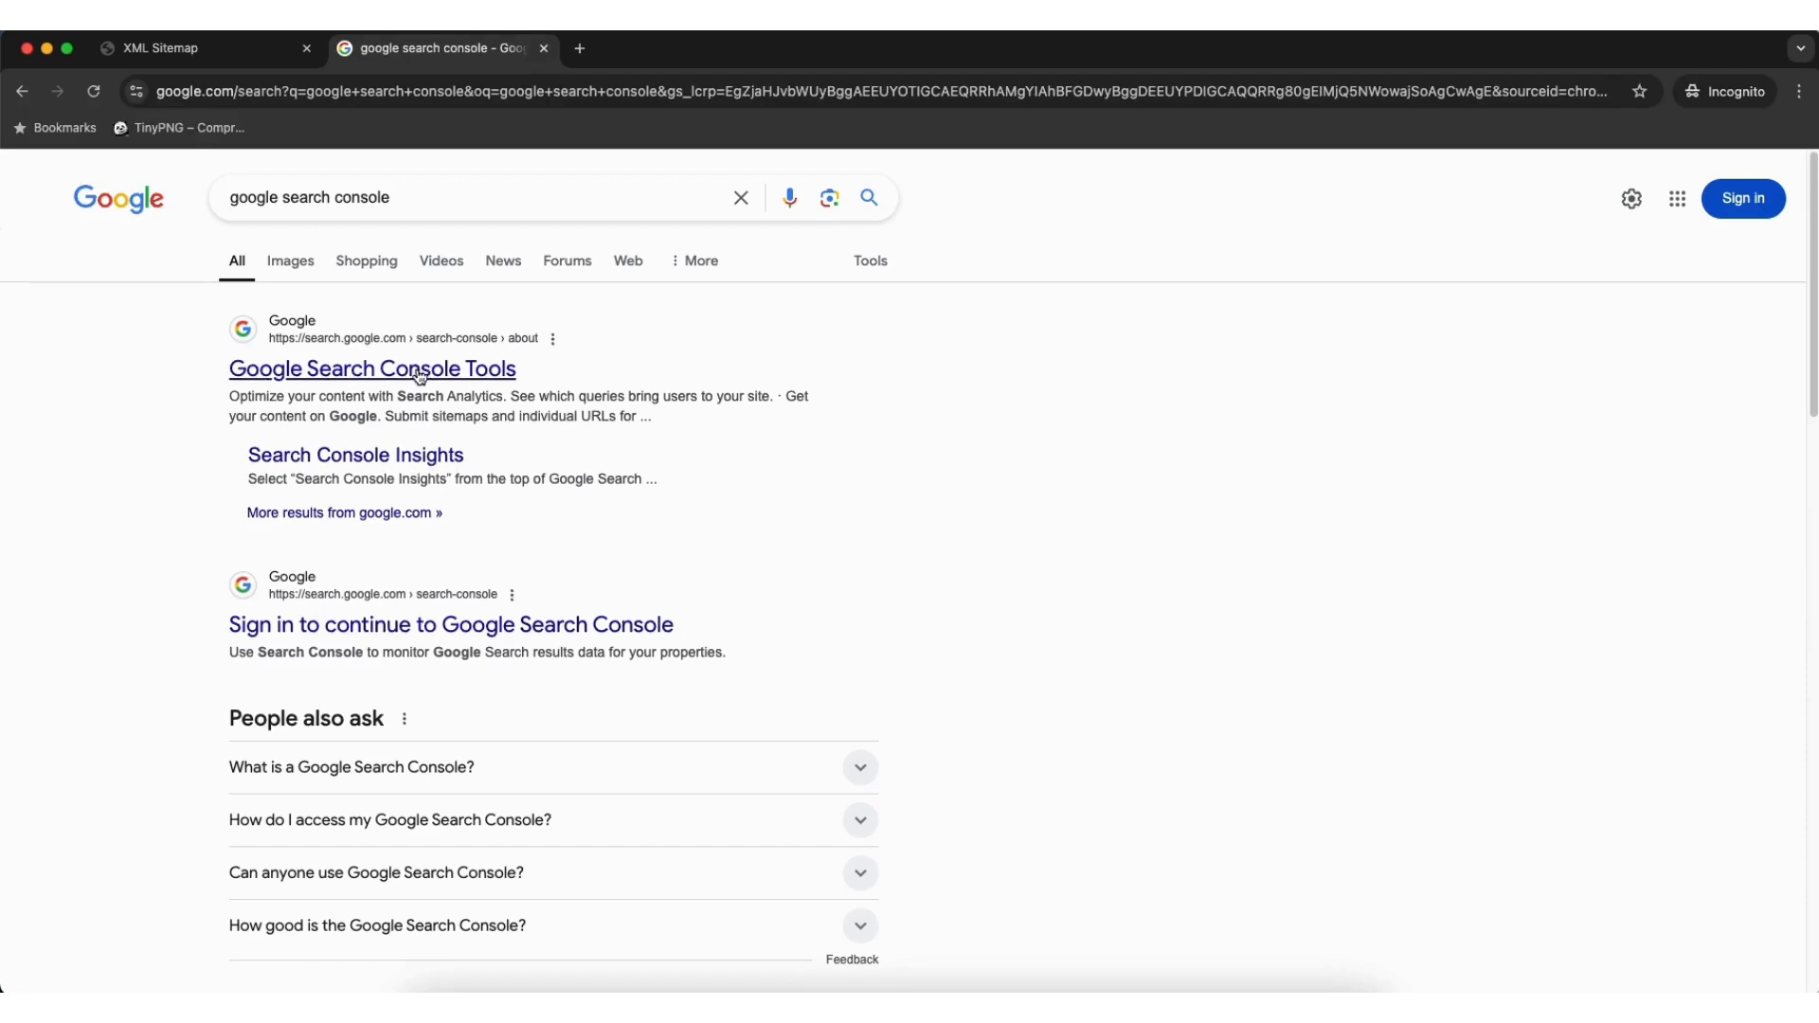
{"action": "left_click", "coordinate": [372, 367]}
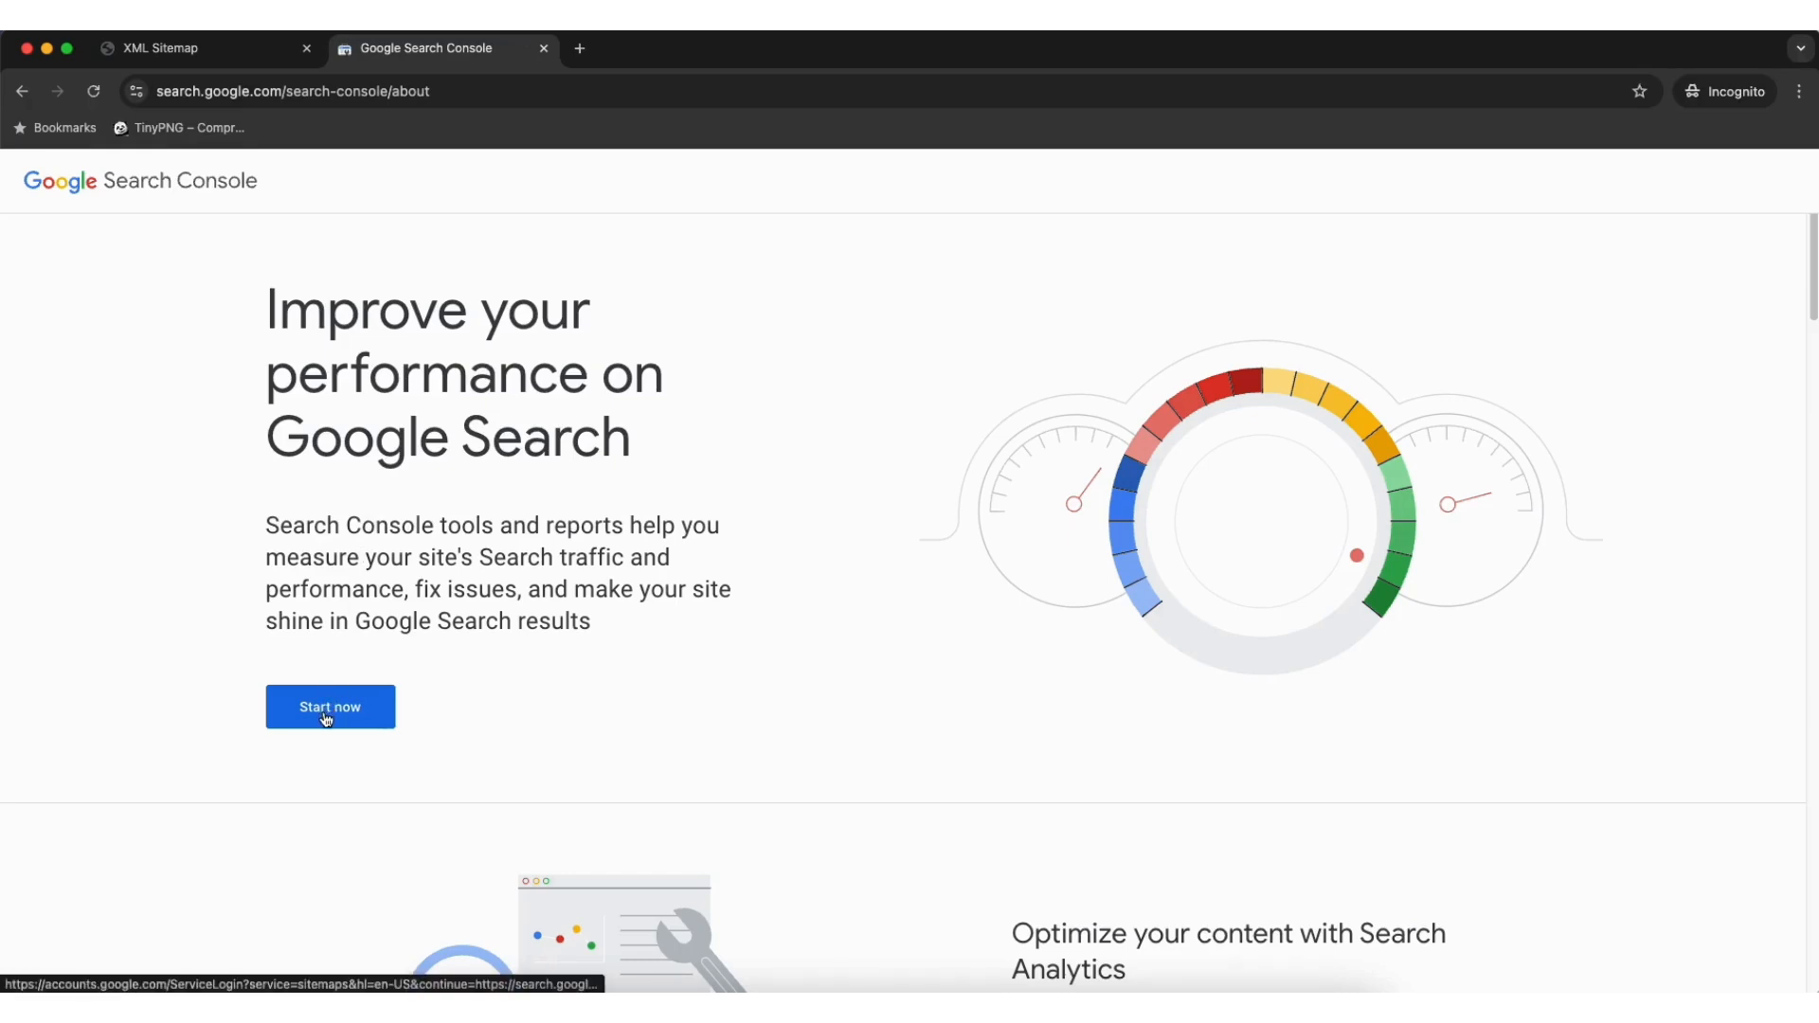
Step: Start Search Console for demowebsite132.com and go to its Sitemaps report under Indexing
{"action": "left_click", "coordinate": [330, 707]}
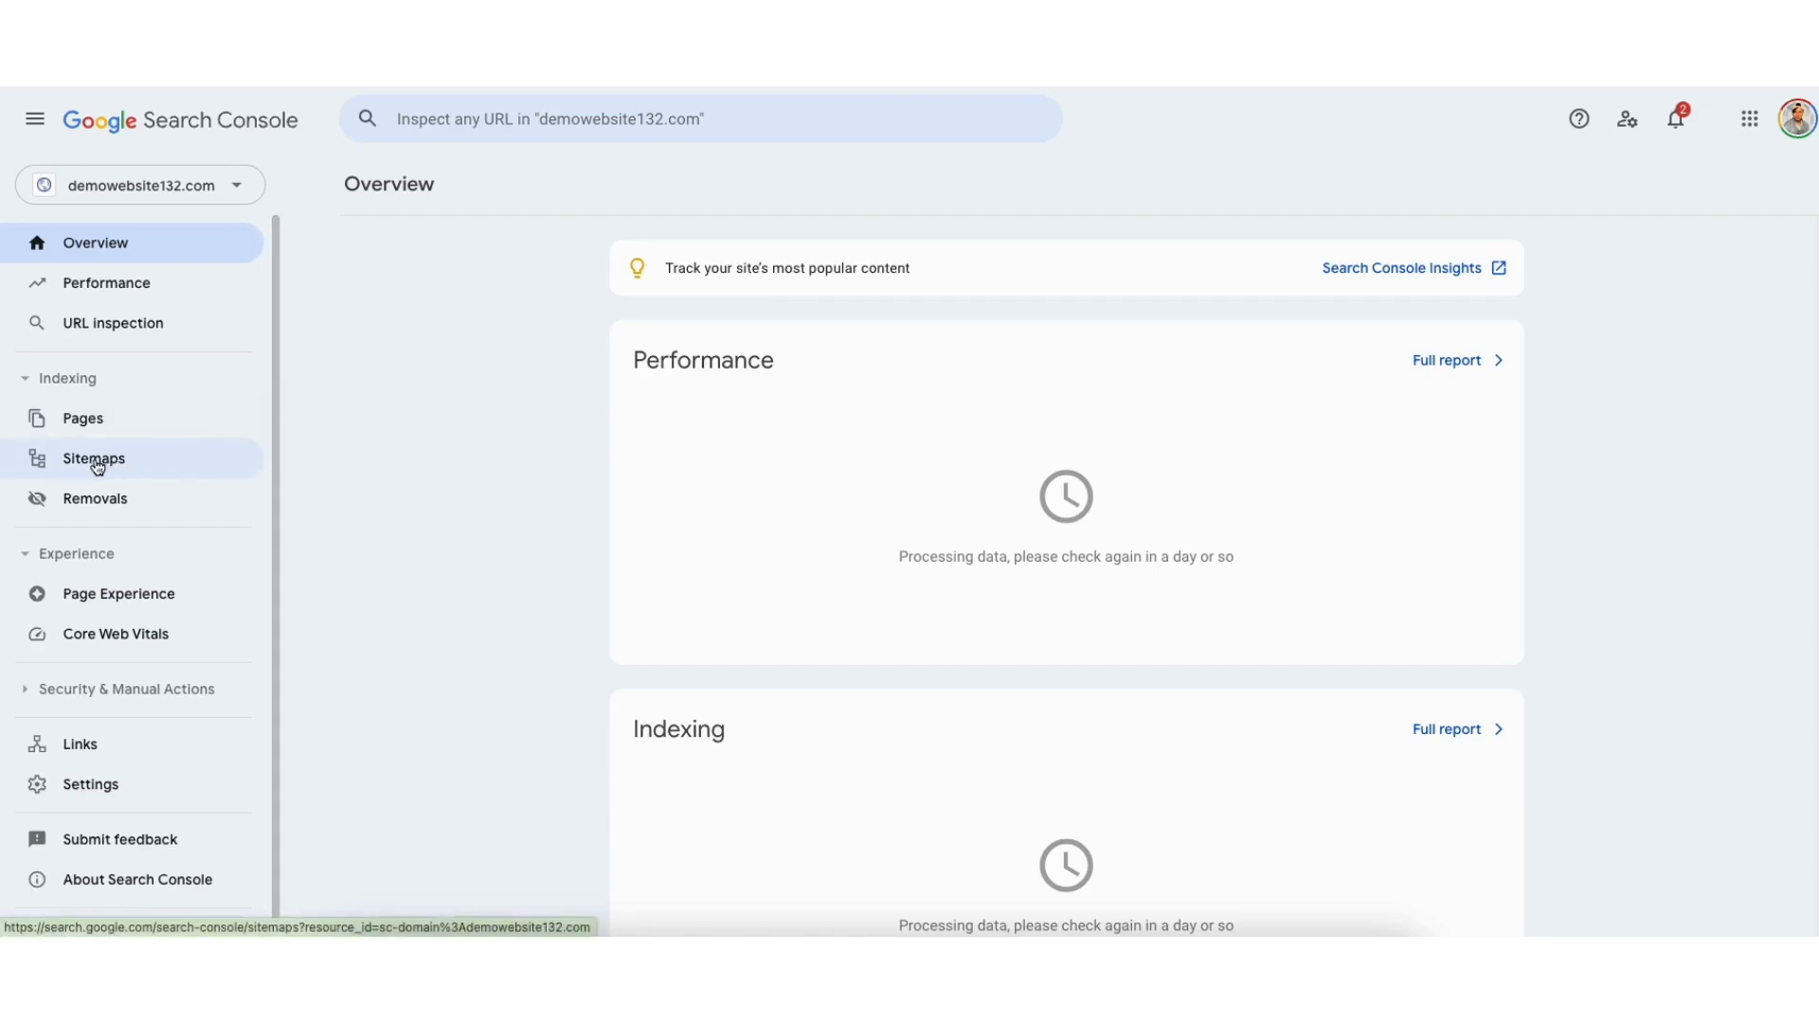
{"action": "mouse_move", "coordinate": [92, 459]}
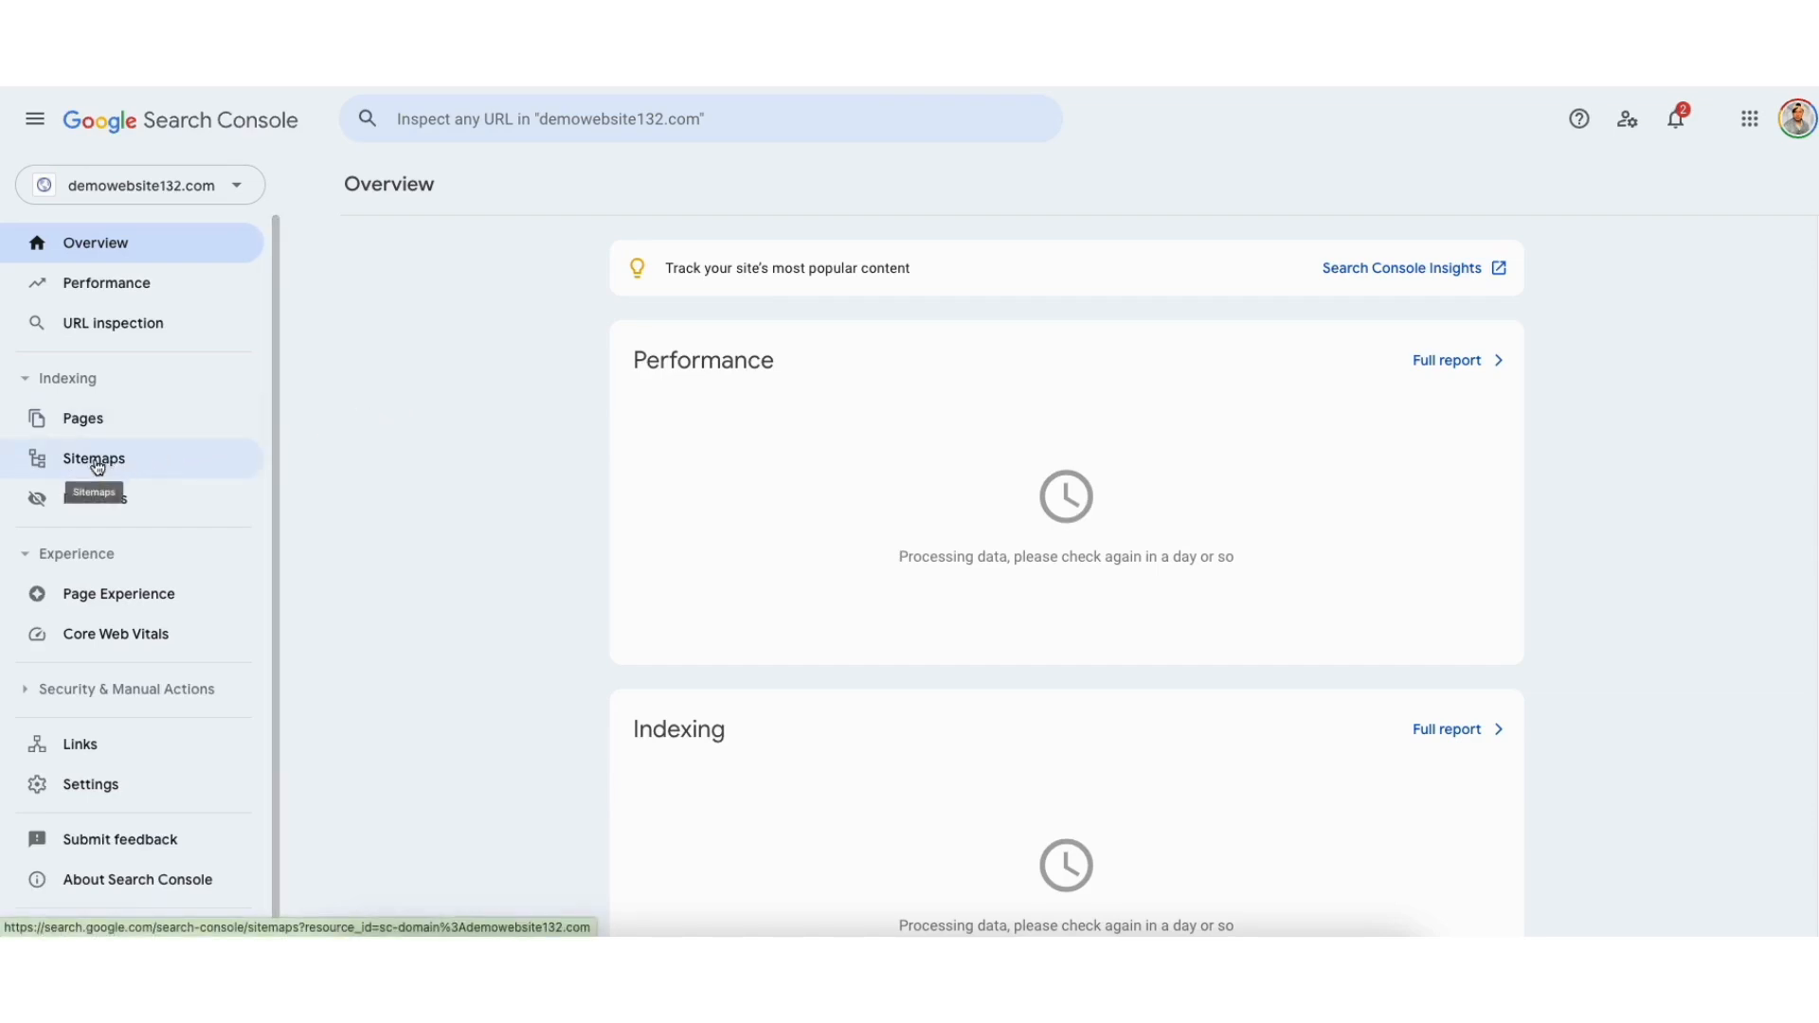
{"action": "left_click", "coordinate": [93, 458]}
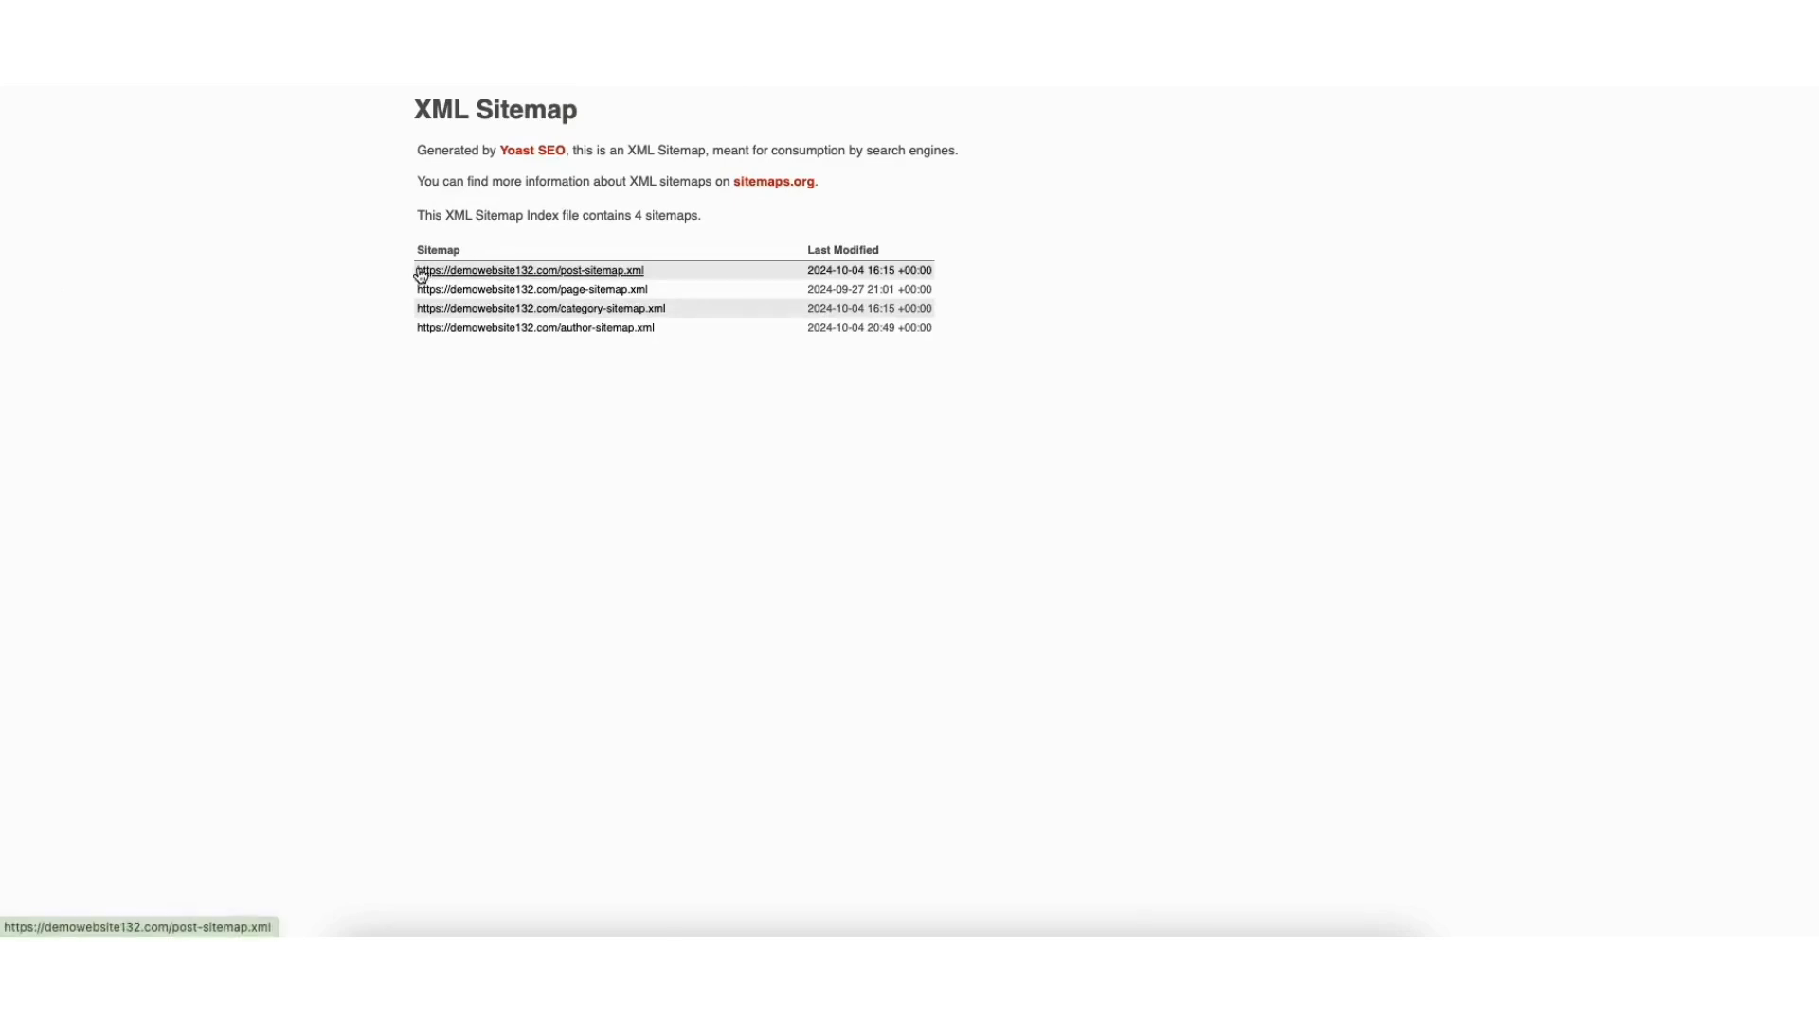
{"action": "mouse_move", "coordinate": [483, 400]}
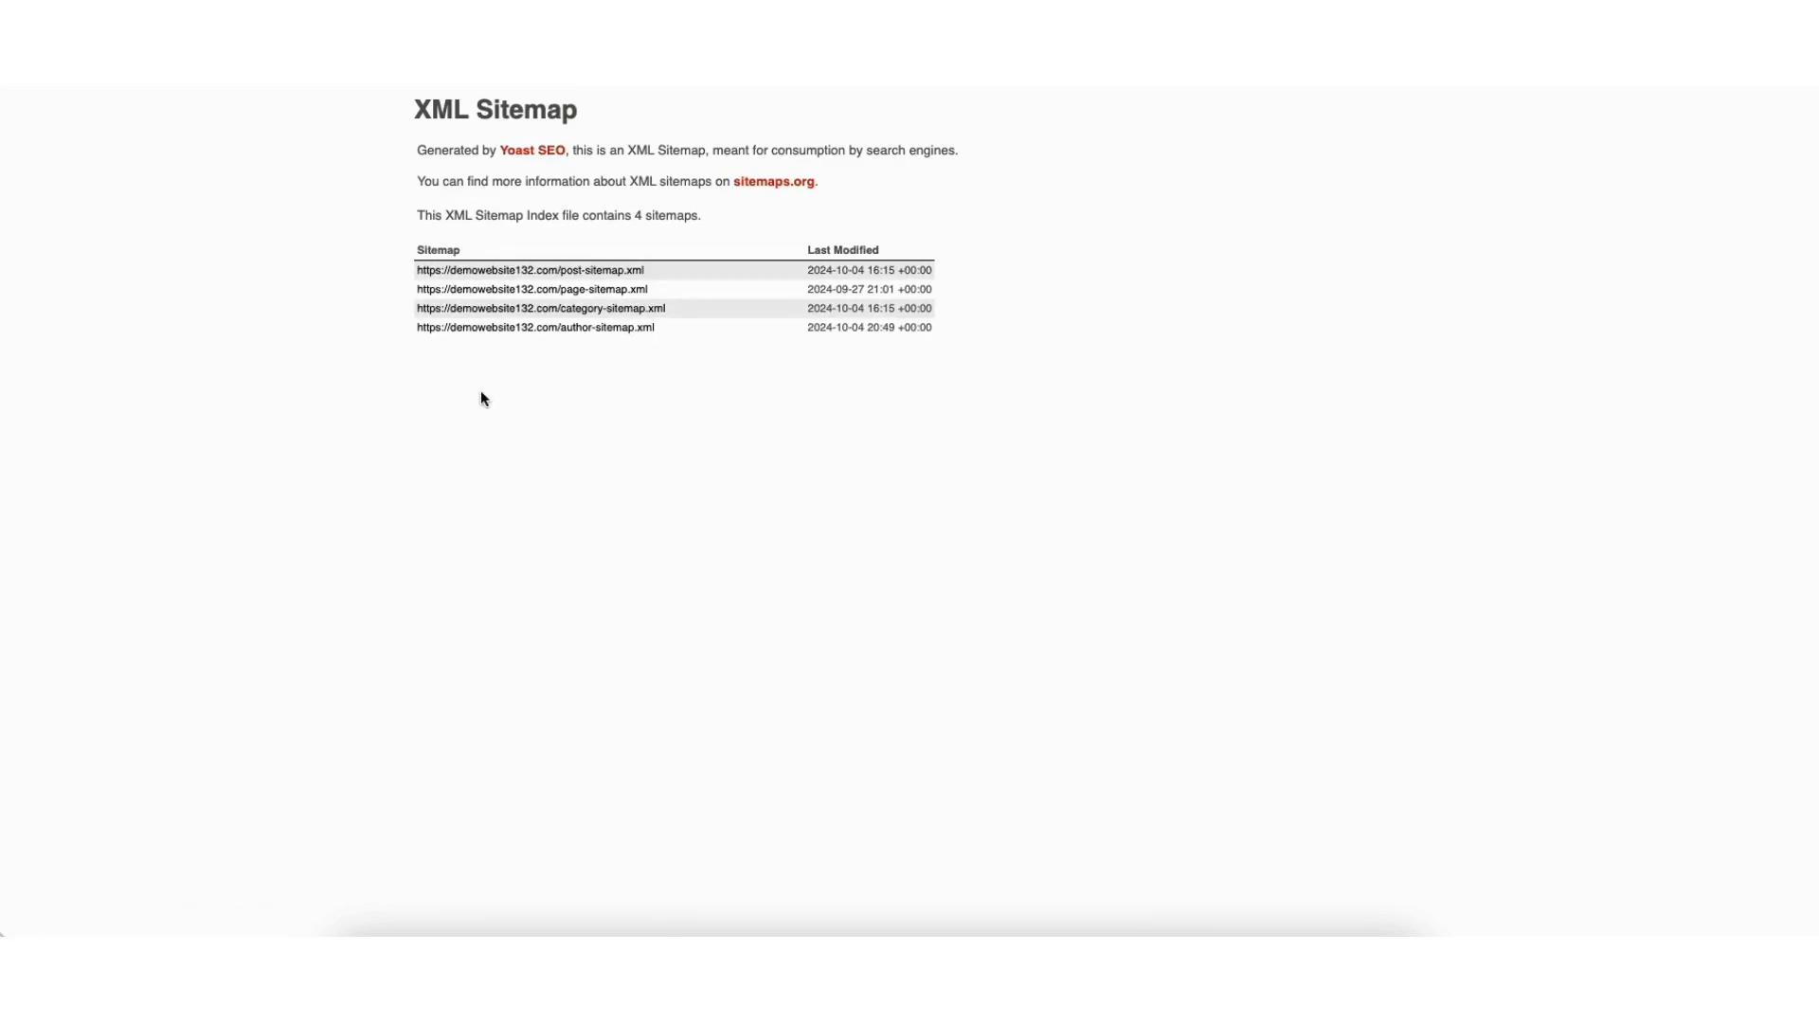
Step: Copy the page-sitemap.xml link address from the Yoast sitemap index
{"action": "right_click", "coordinate": [530, 288]}
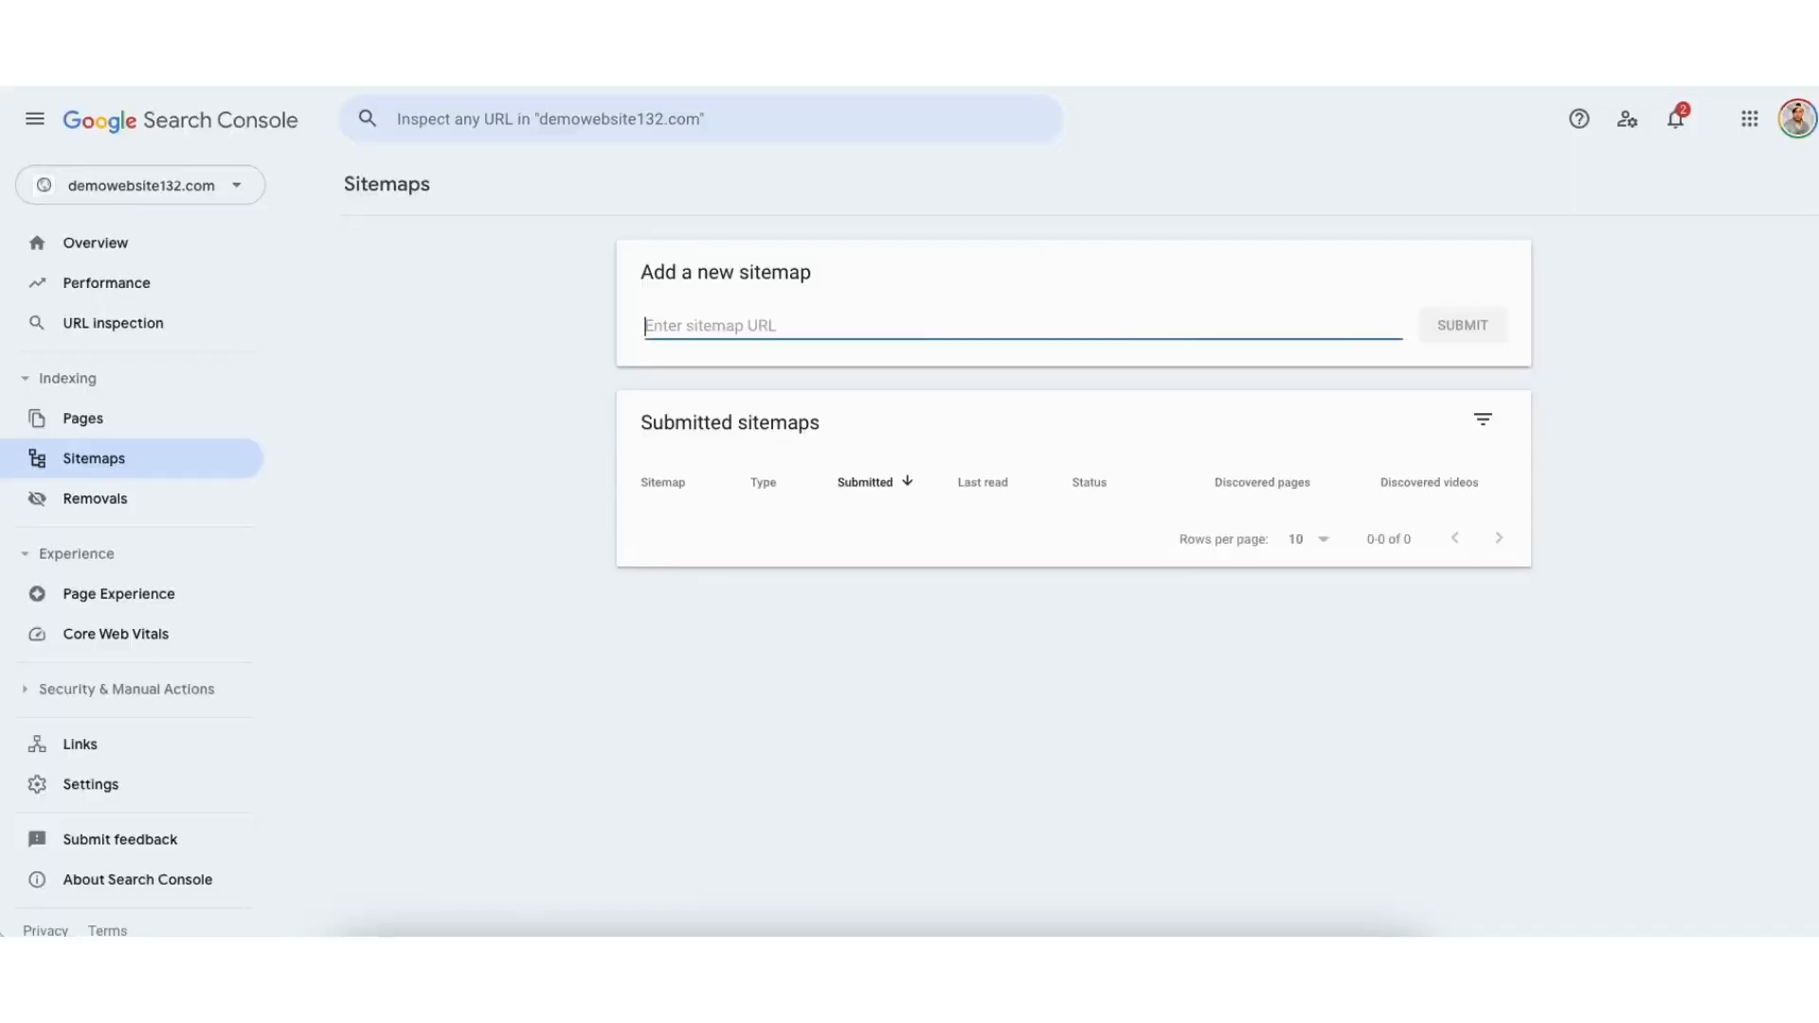
{"action": "type", "text": "https://demowebsite132.com/page-sitemap.xml"}
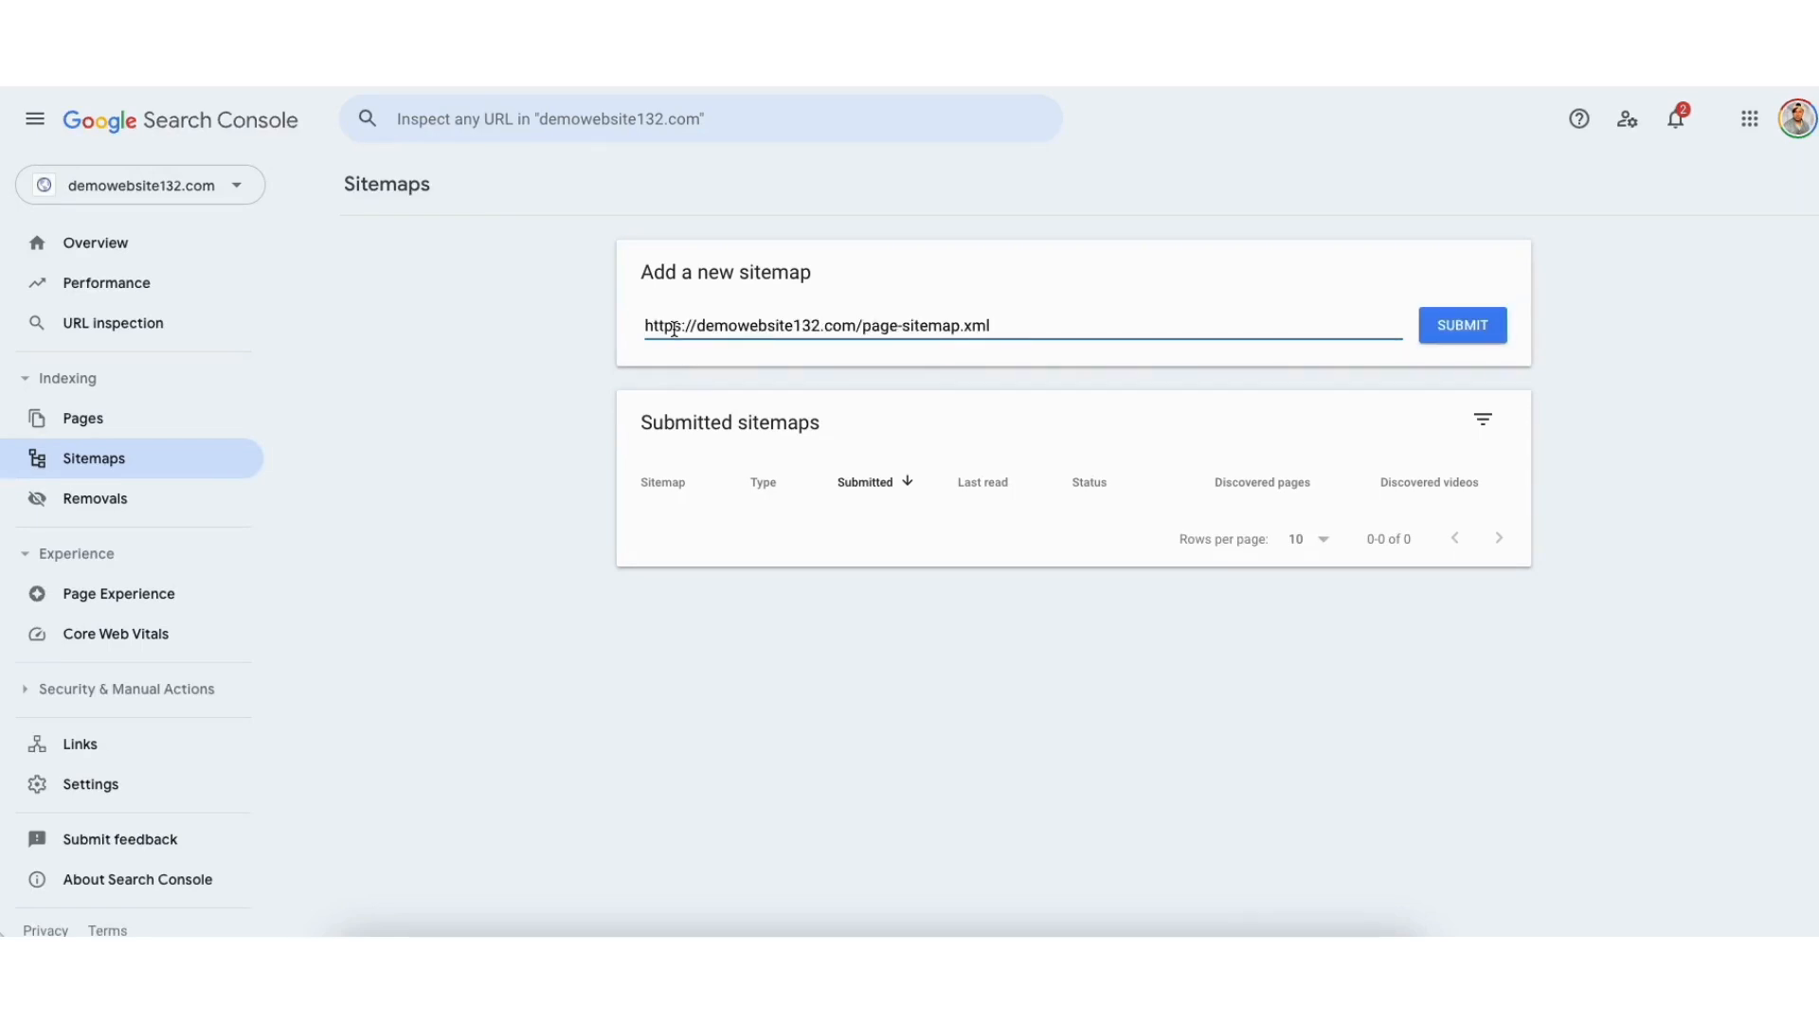
{"action": "left_click", "coordinate": [1461, 324]}
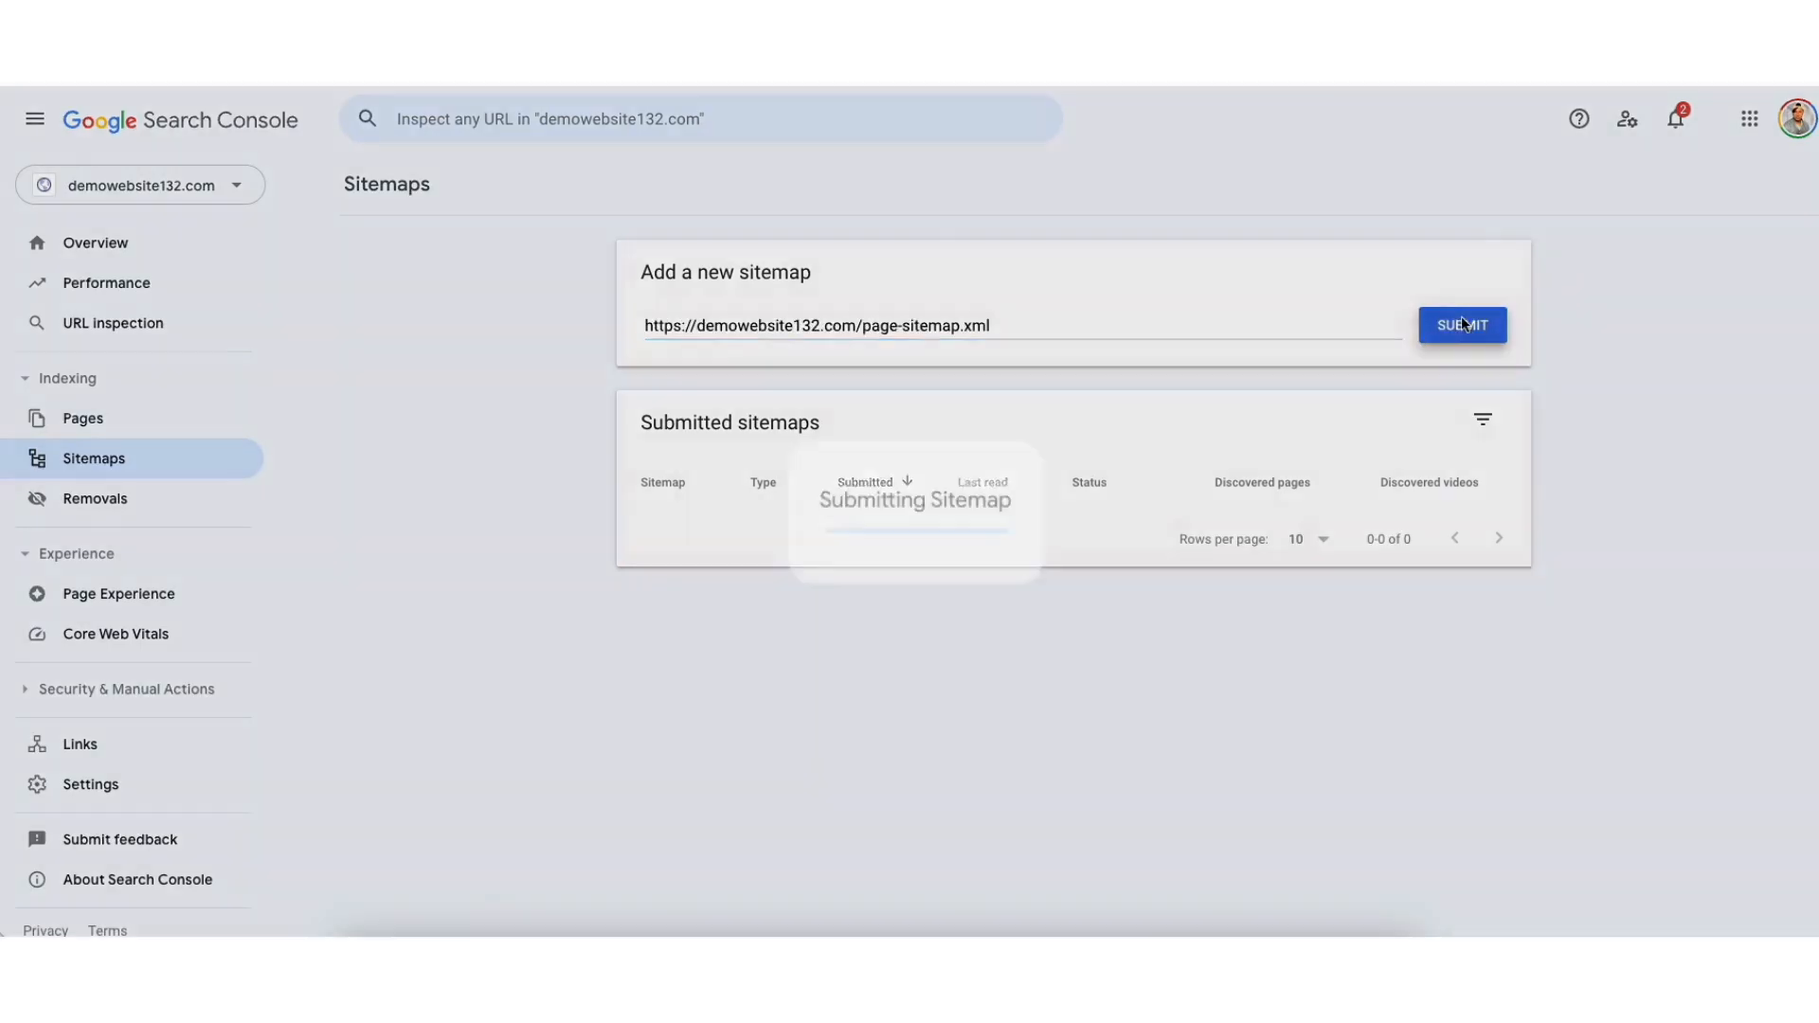
{"action": "left_click", "coordinate": [1461, 324]}
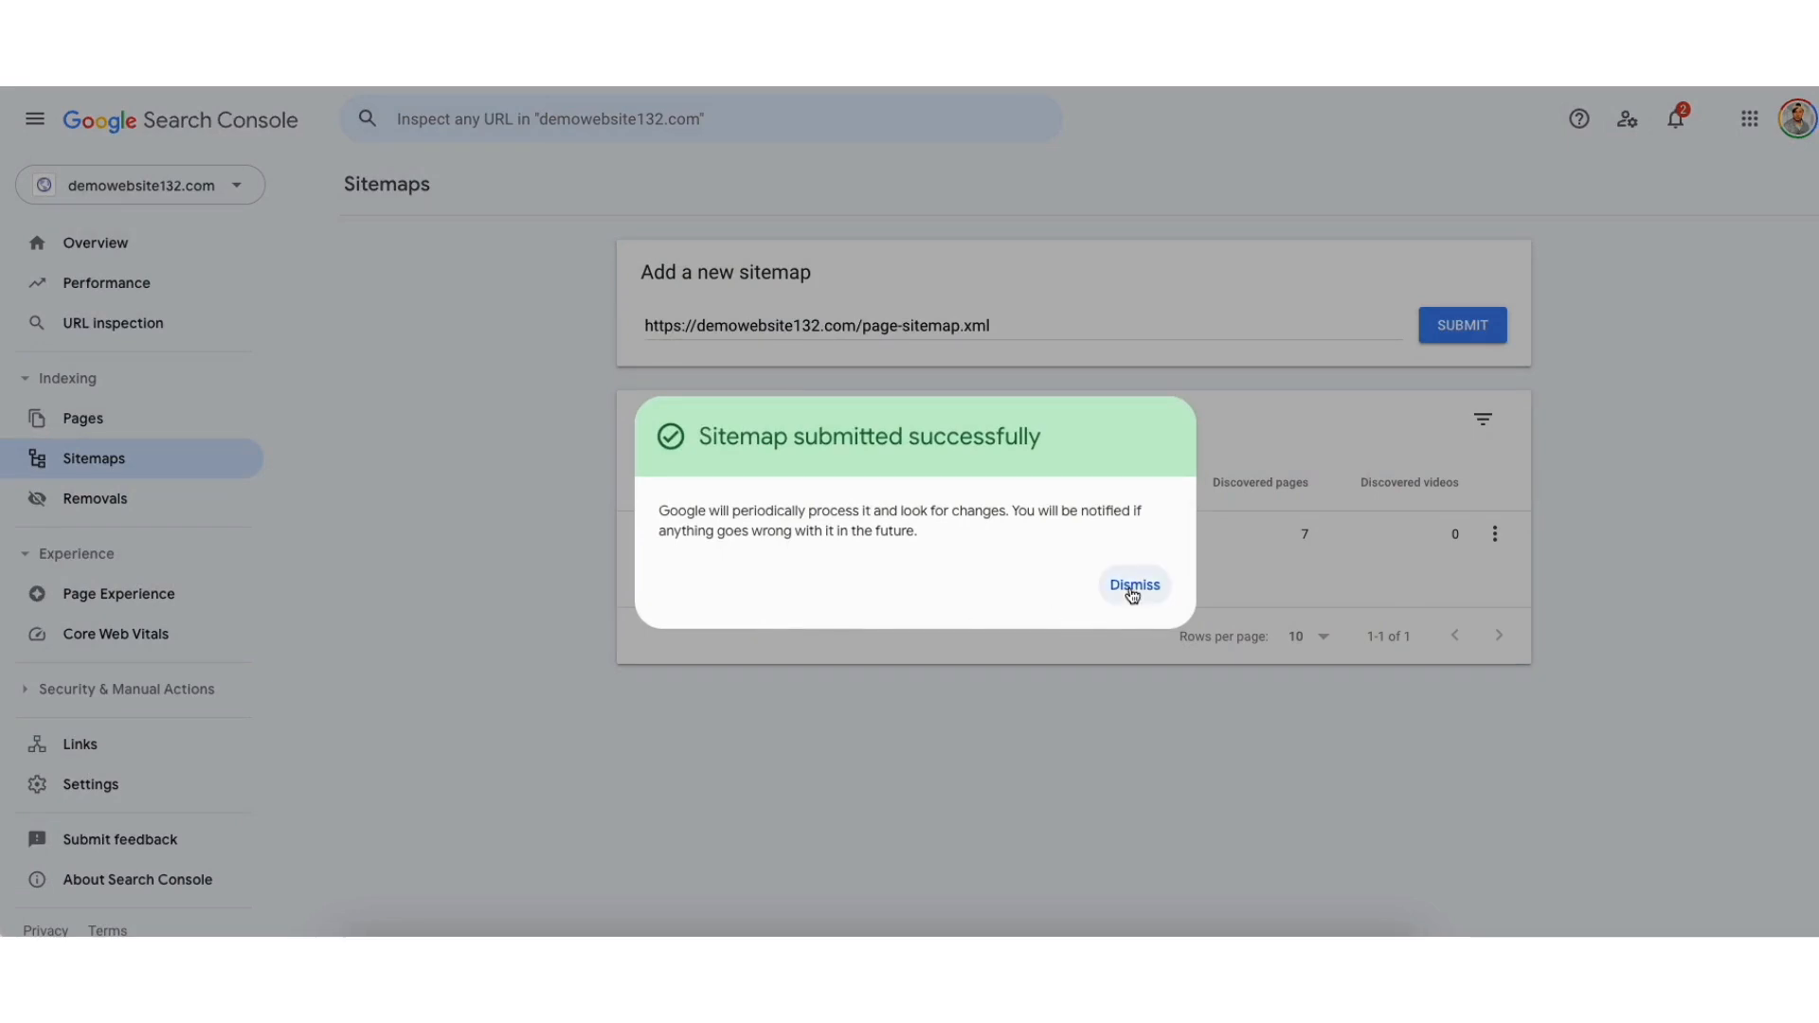
{"action": "left_click", "coordinate": [1133, 583]}
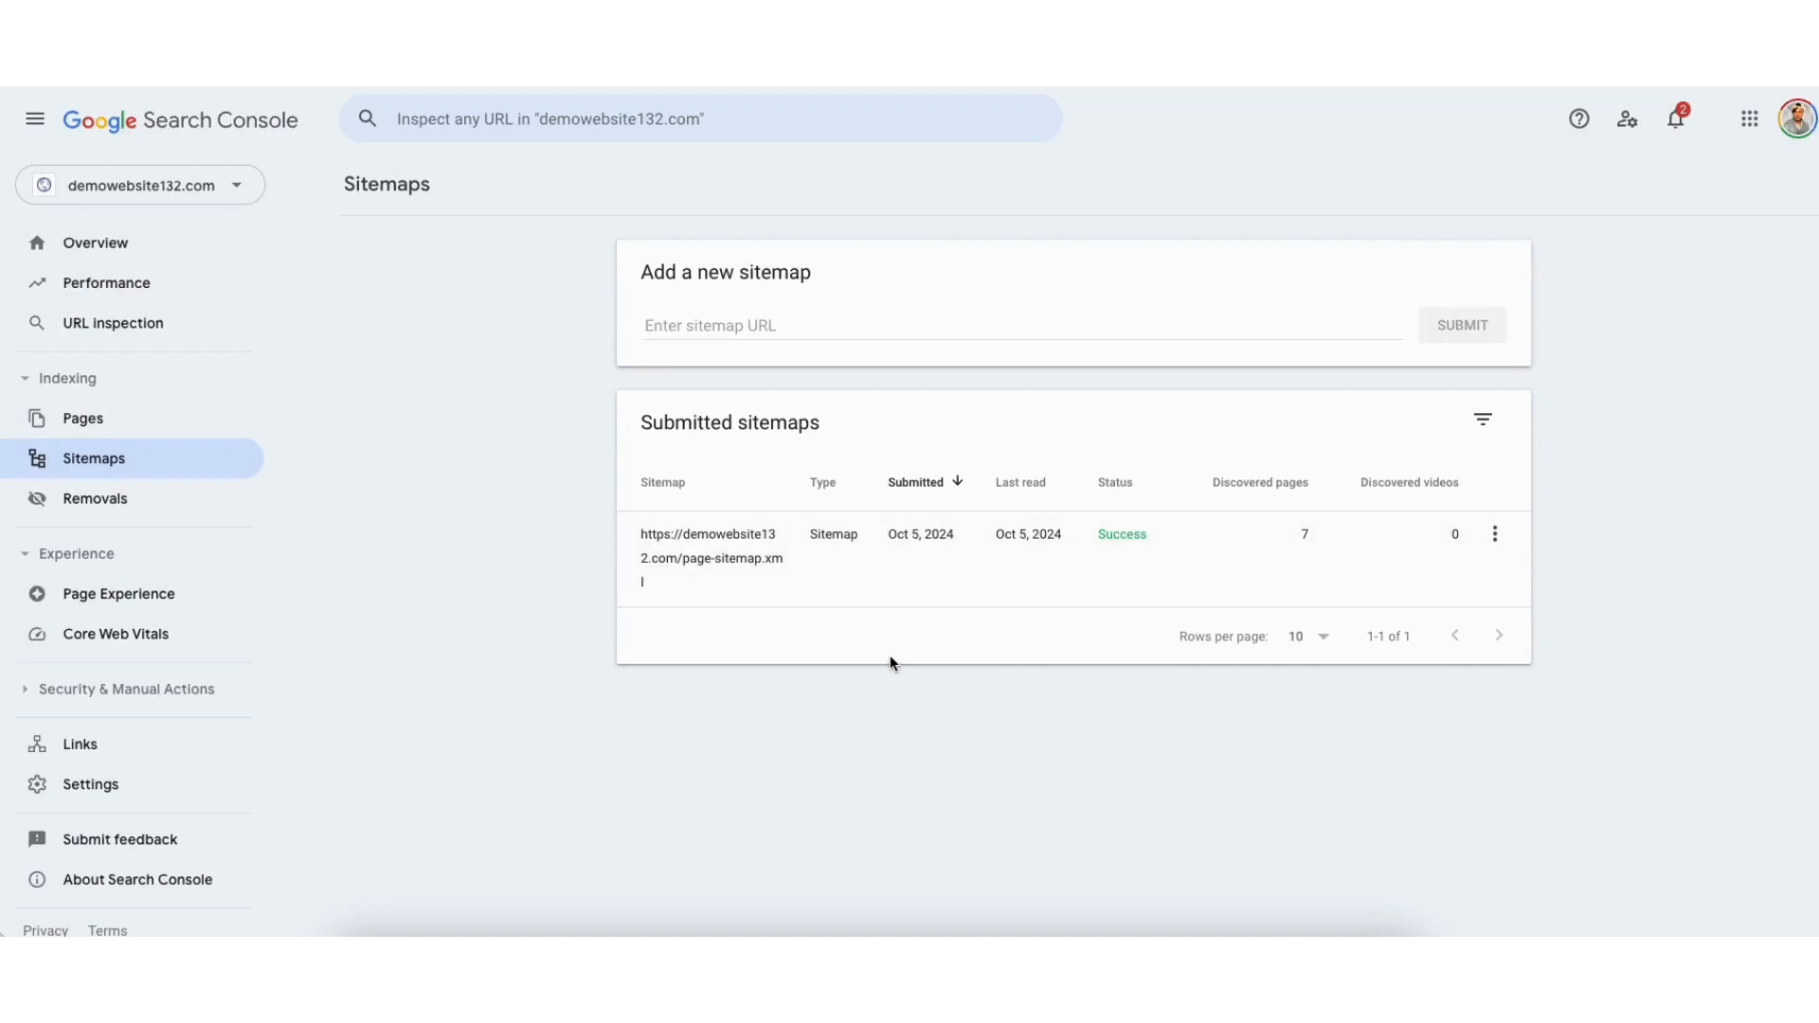
{"action": "mouse_move", "coordinate": [1107, 557]}
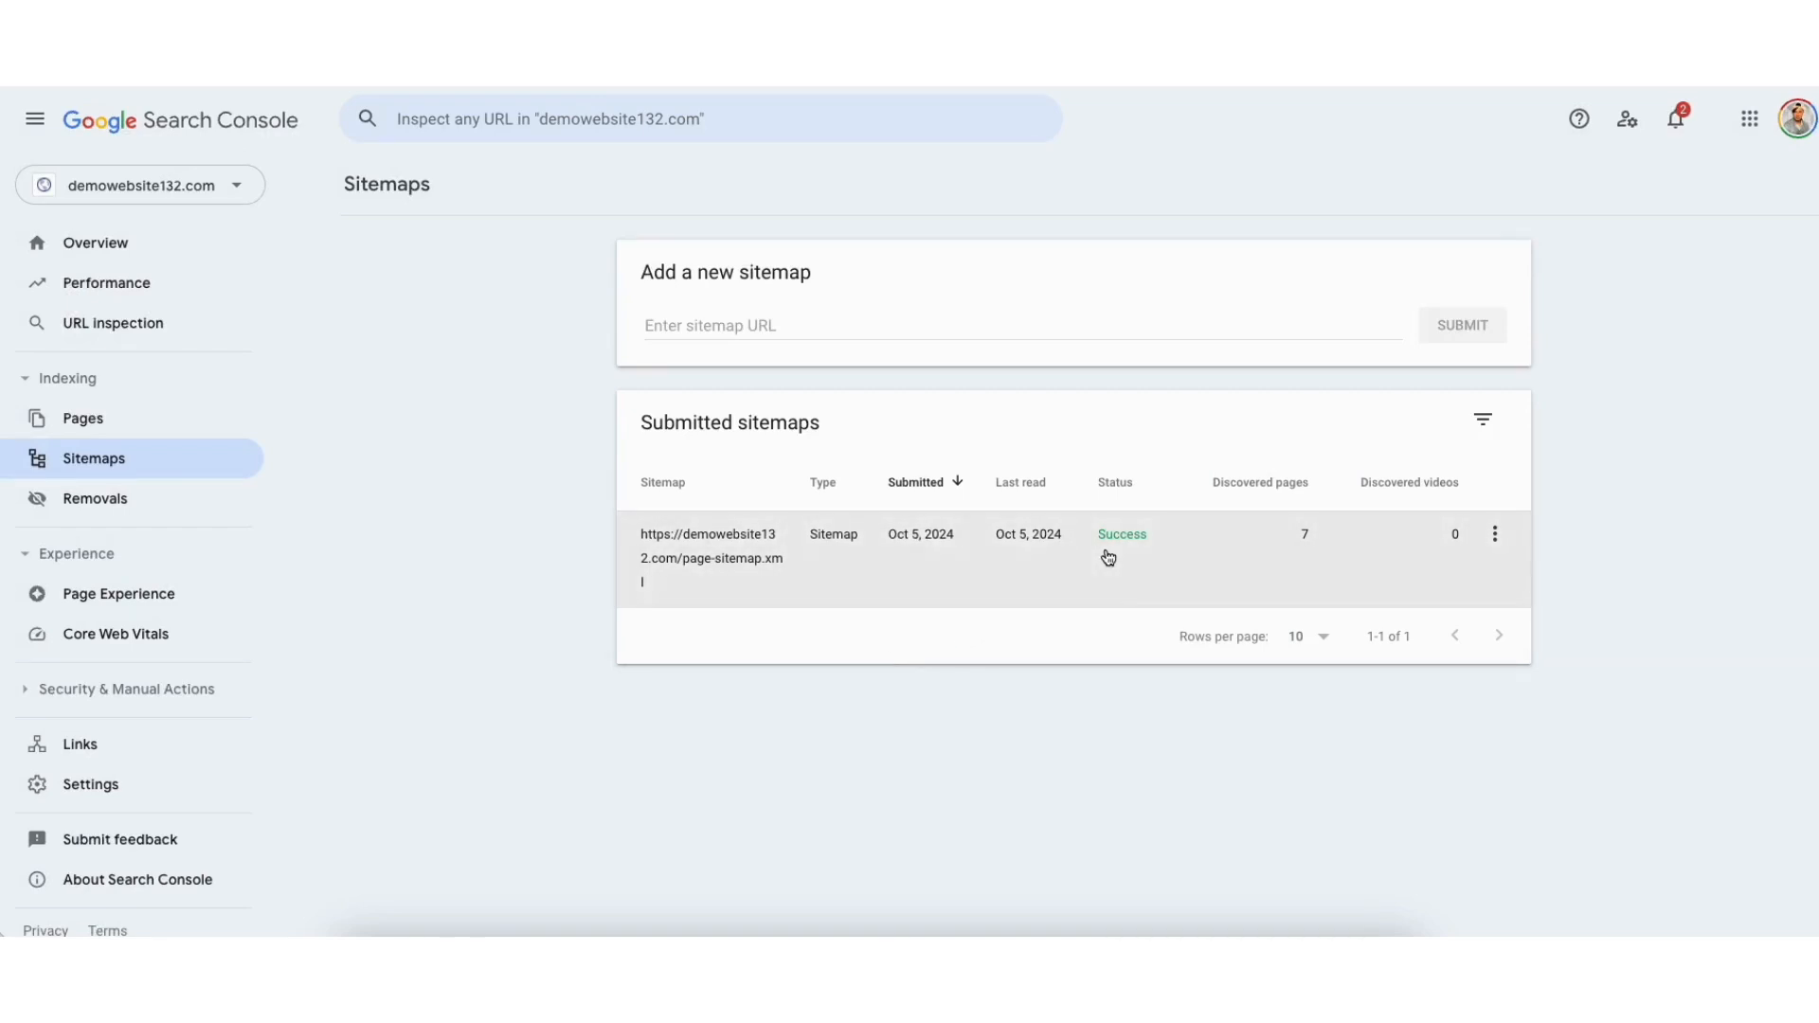